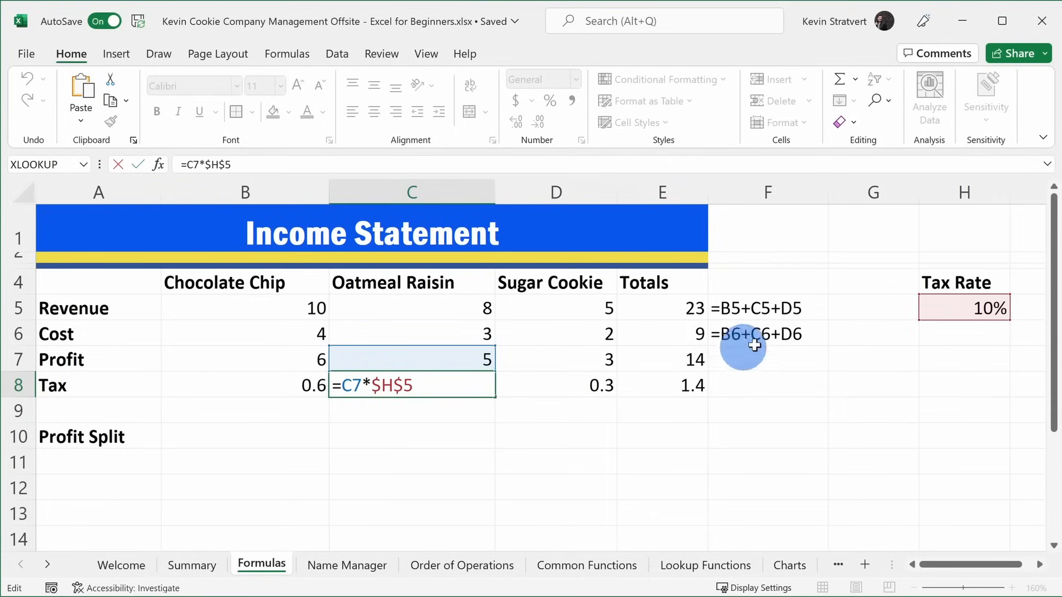
Open the Analyze Data pane from the Home ribbon and browse its suggested questions.
left_click(406, 564)
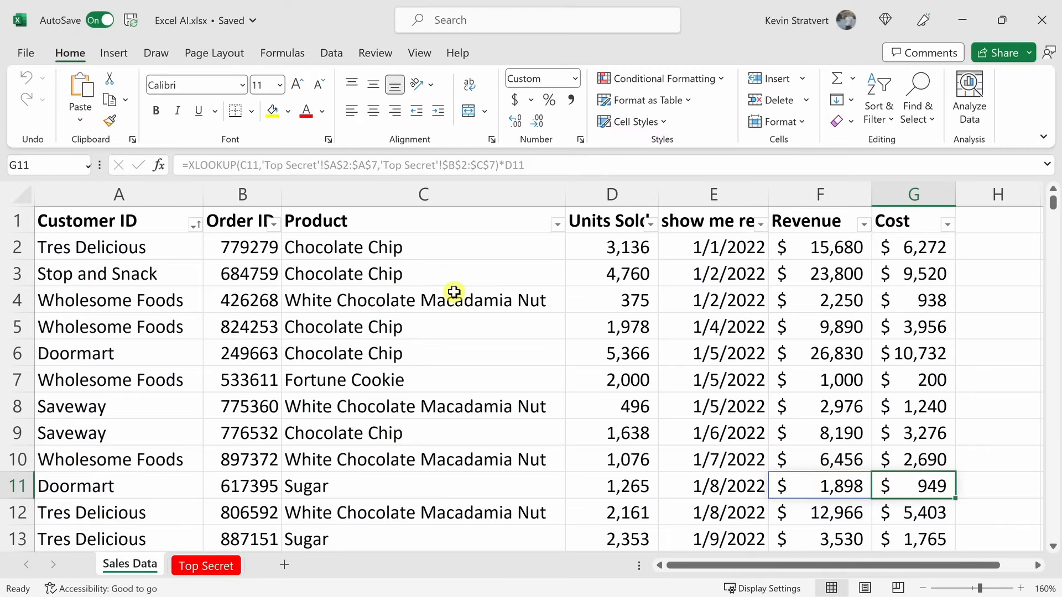
mouse_move(301, 285)
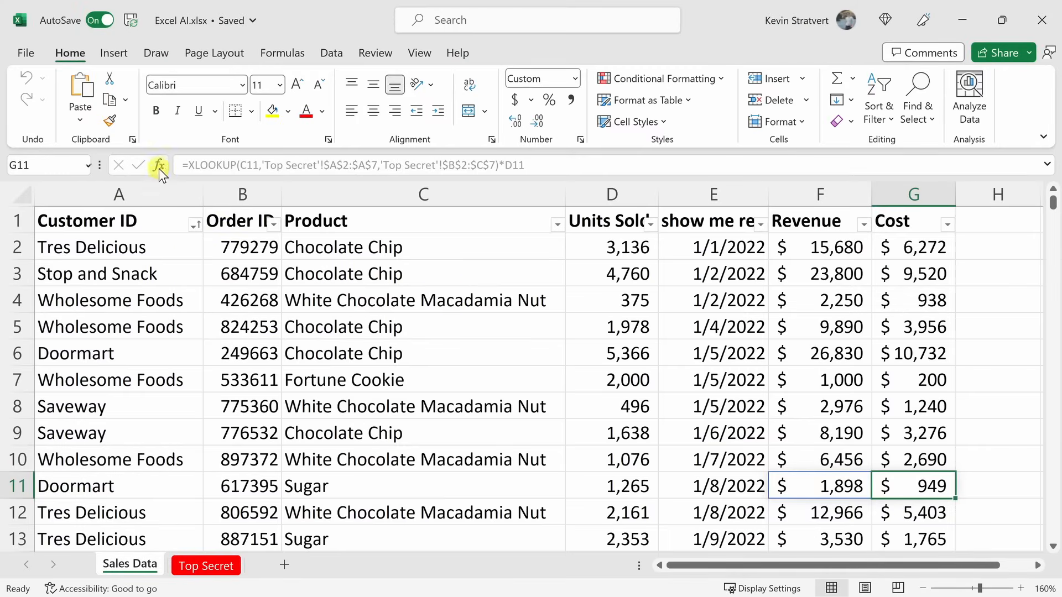
left_click(114, 53)
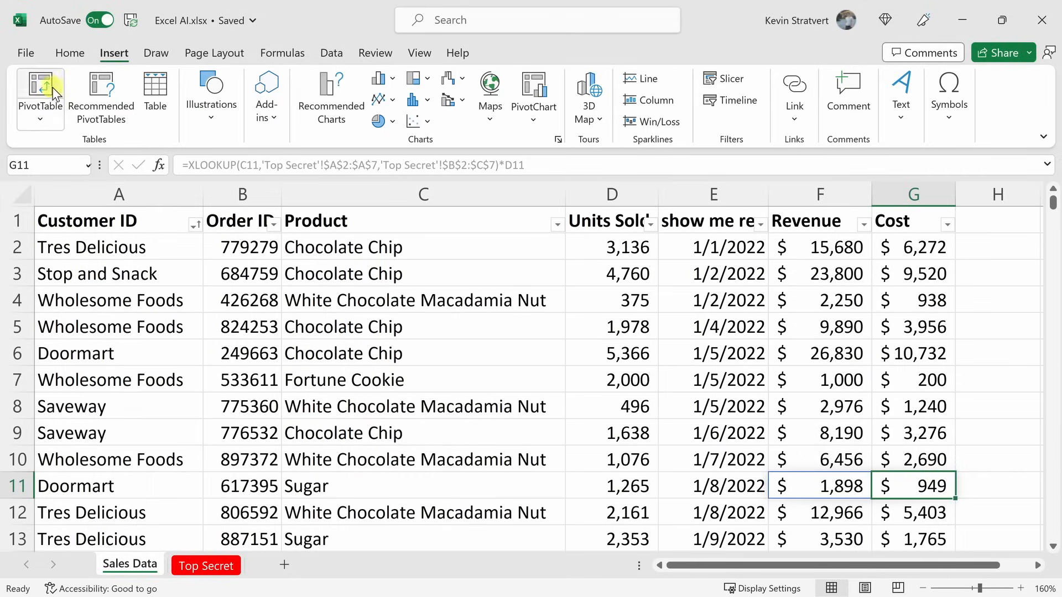
left_click(69, 54)
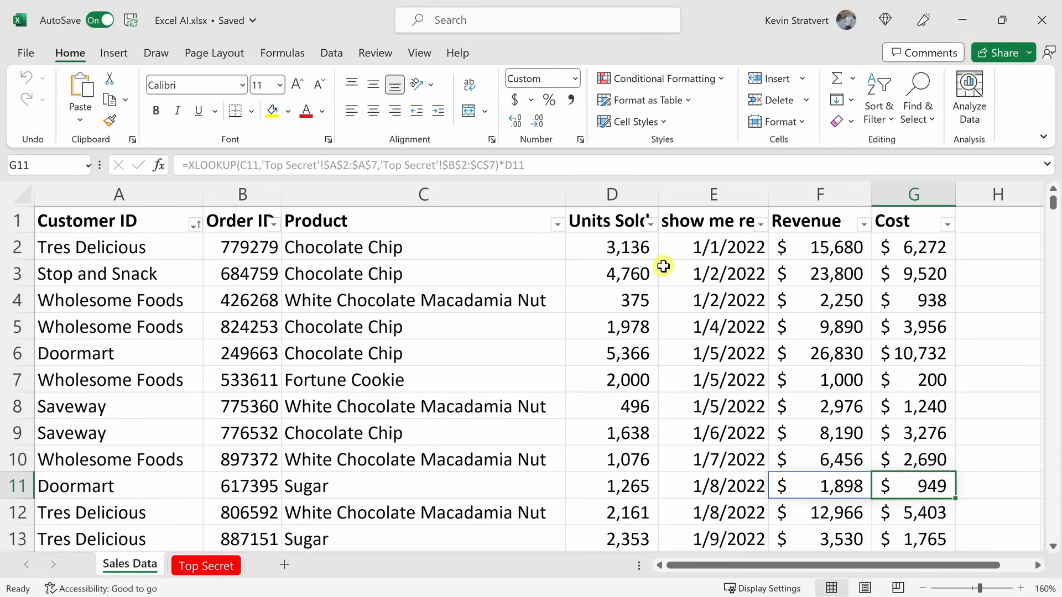
mouse_move(626, 252)
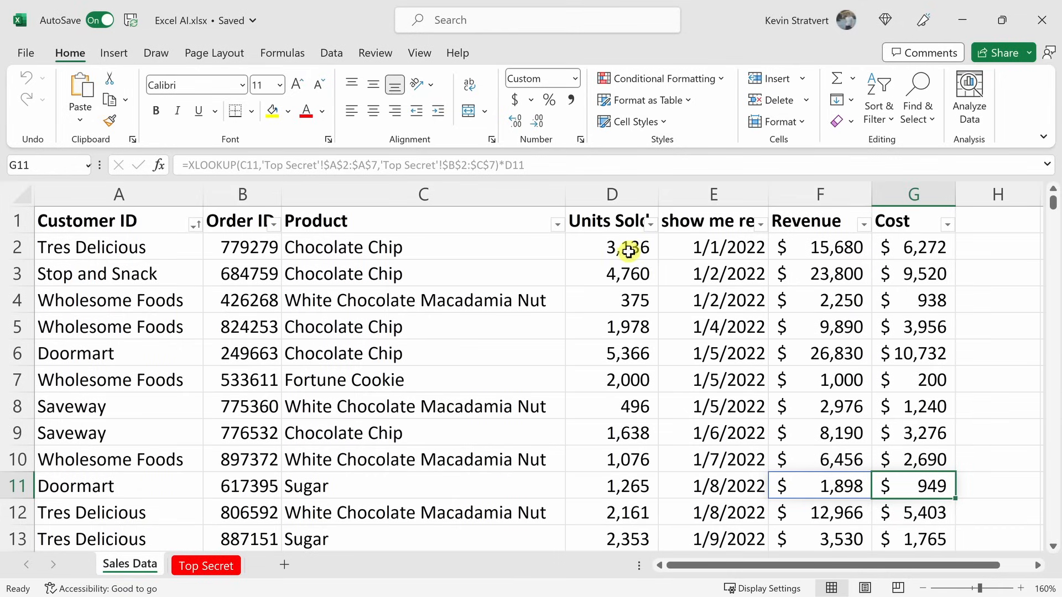
mouse_move(615, 247)
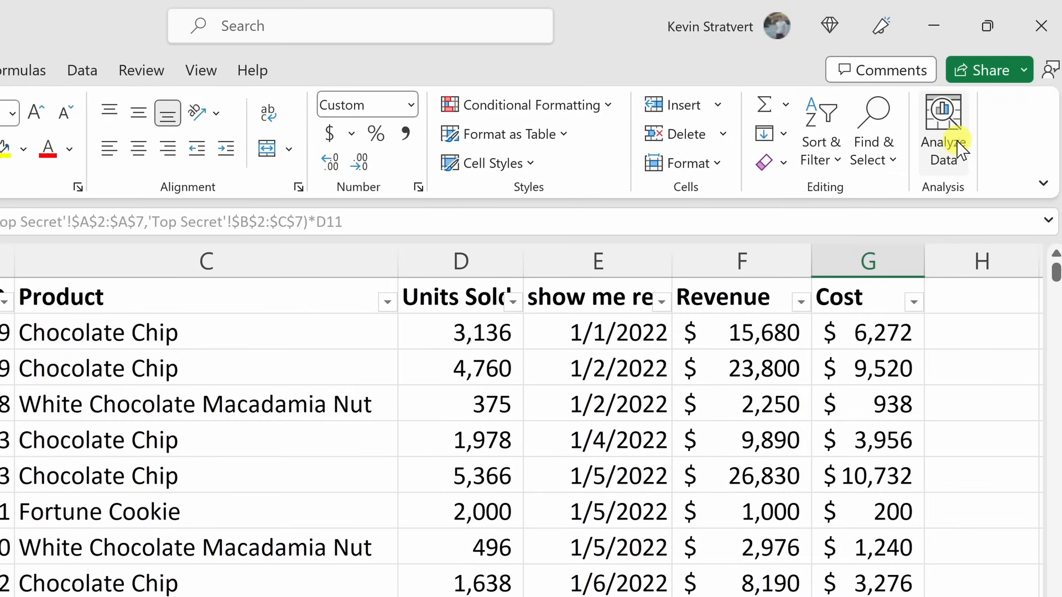
mouse_move(942, 128)
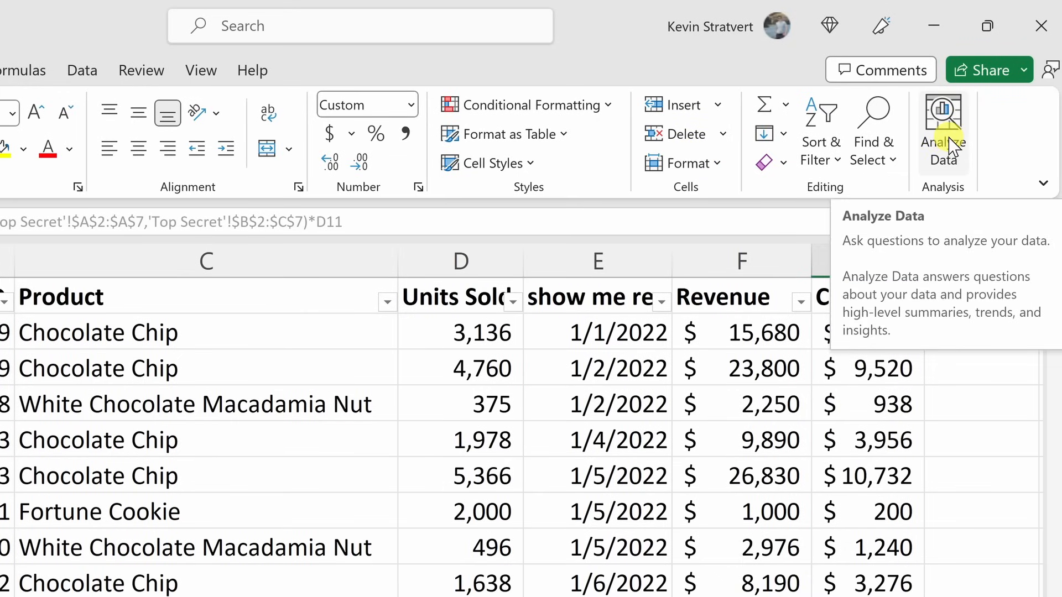
left_click(942, 129)
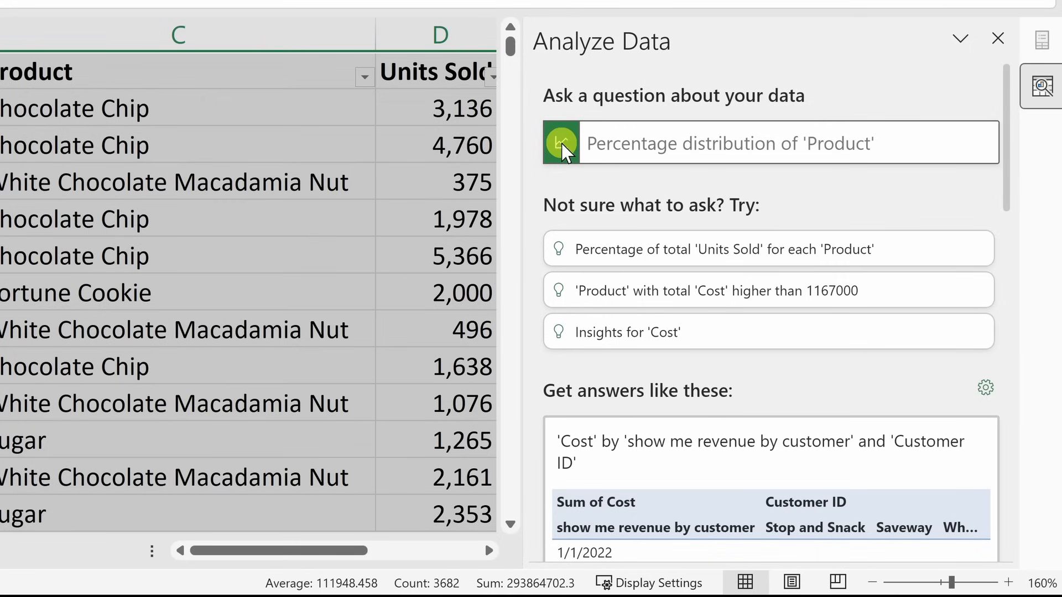
mouse_move(434, 90)
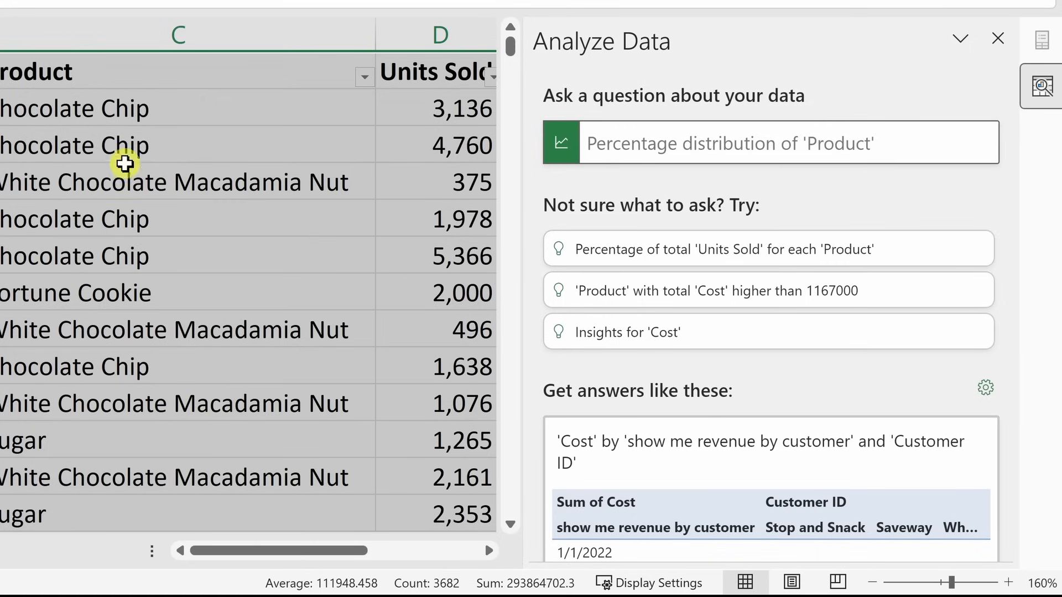
scroll("down", 3)
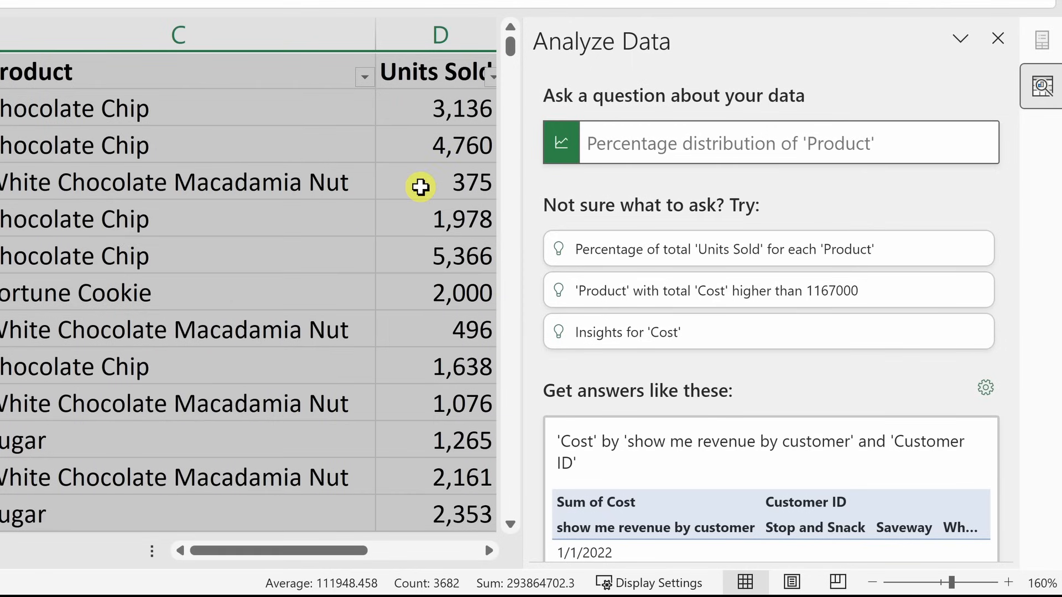
Ask 'How many units sold per day as a line chart' and scroll through the answer.
left_click(745, 142)
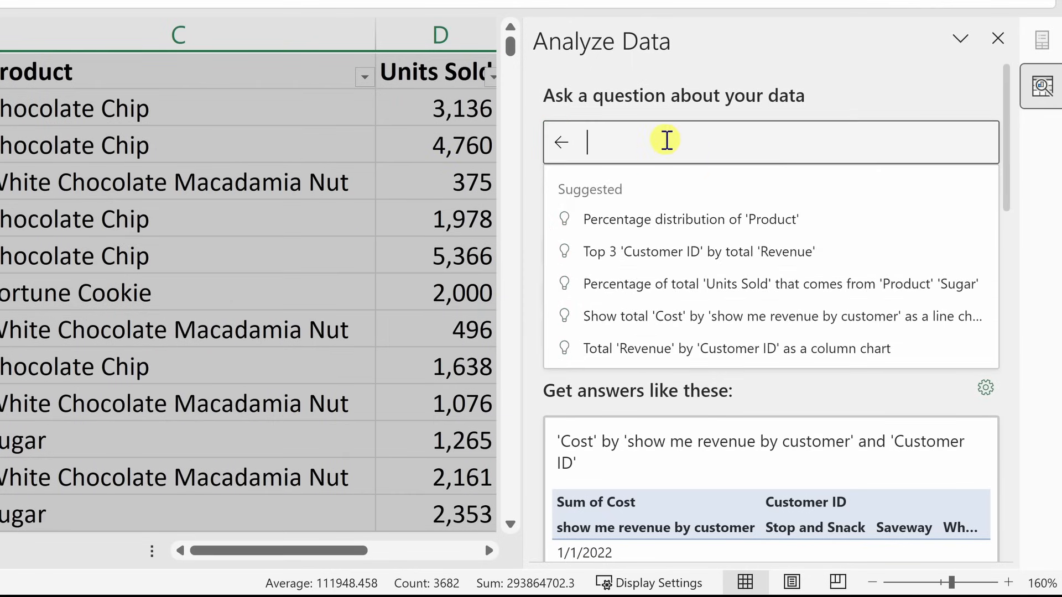
type("How many units sold per day as a line chart")
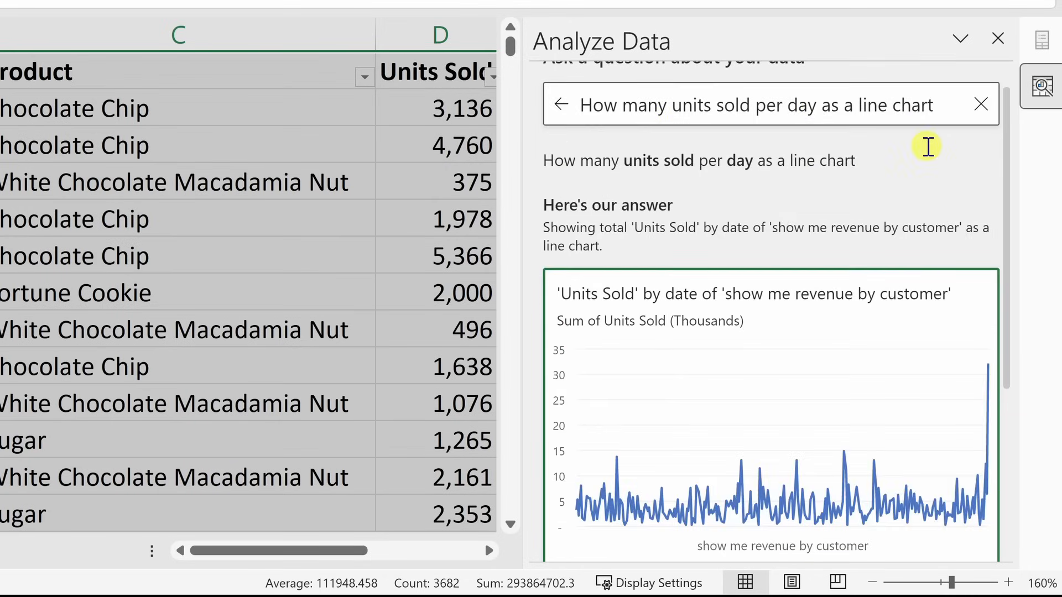
scroll("down", 3)
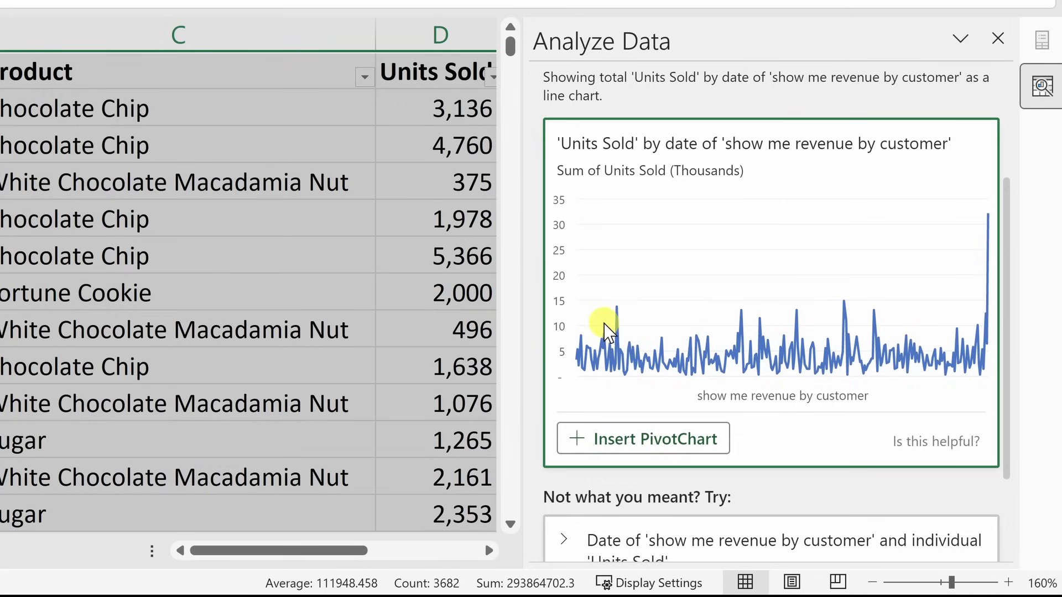
mouse_move(736, 434)
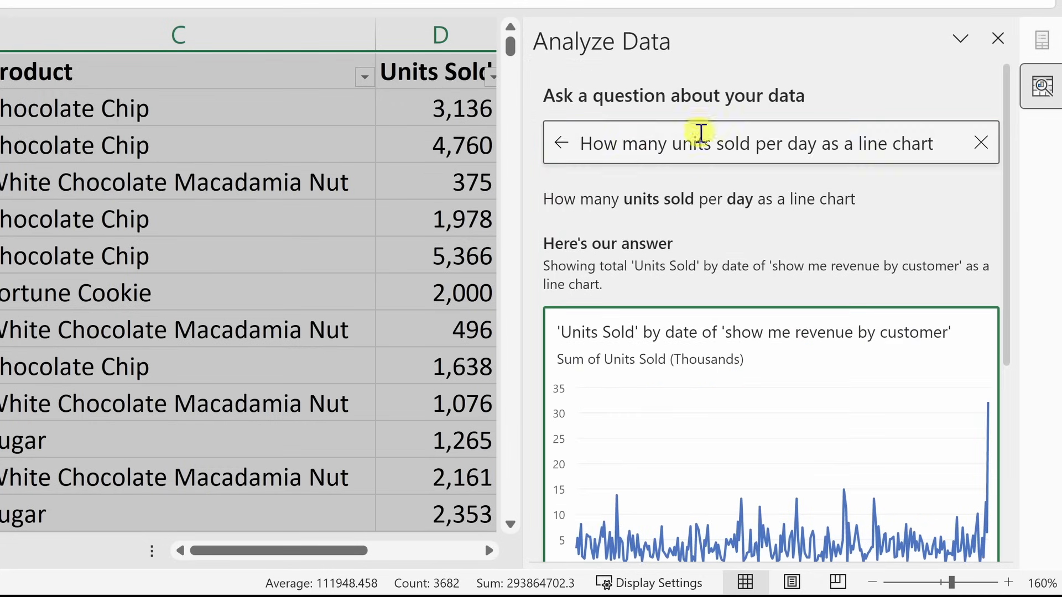
scroll("down", 3)
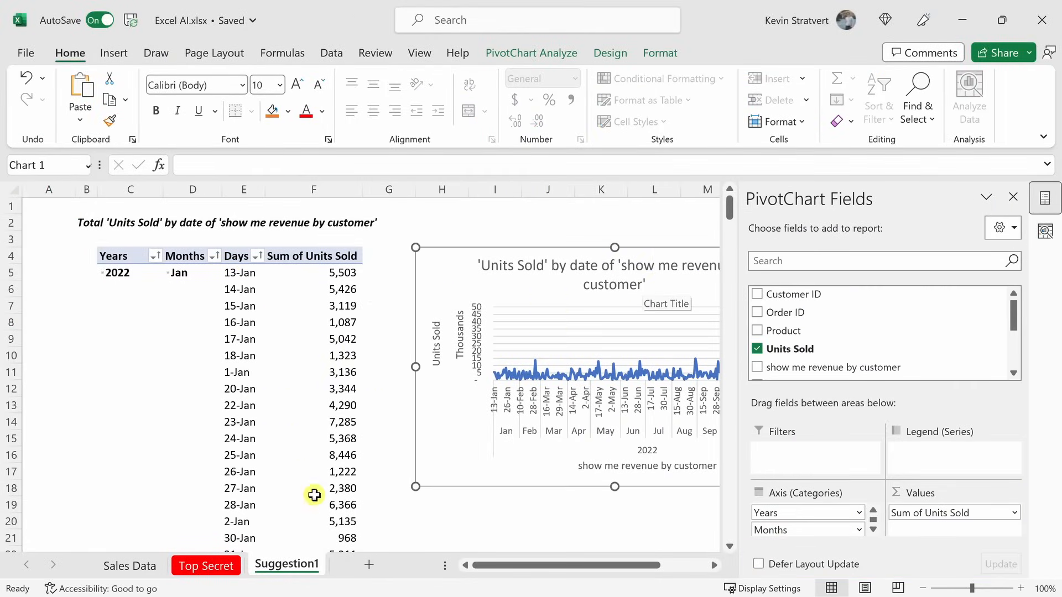
Select a cell in the Suggestion1 pivot table, then return to the sales data sheet.
scroll("right", 3)
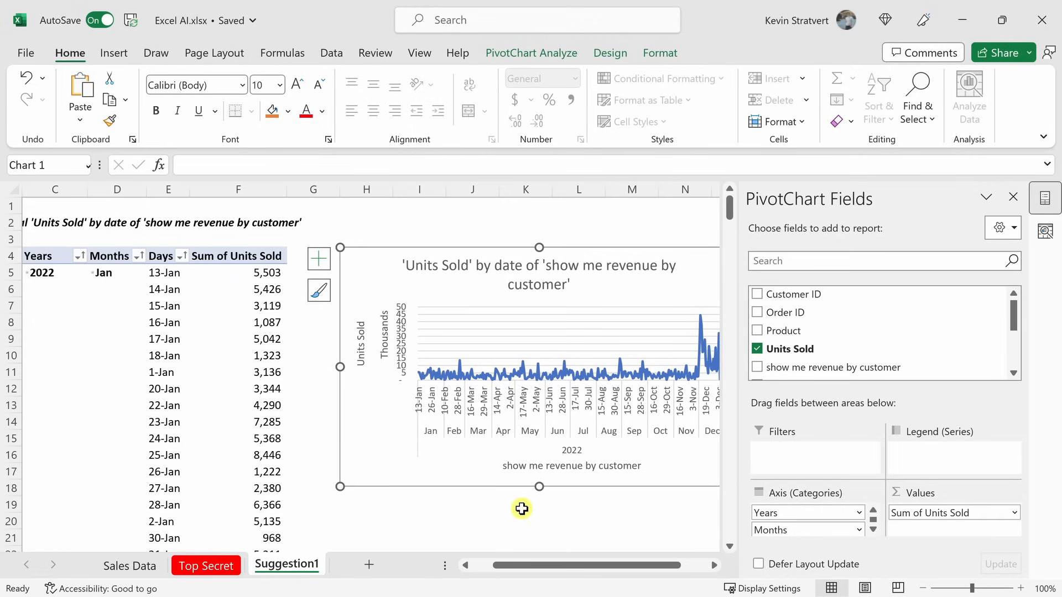
left_click(266, 322)
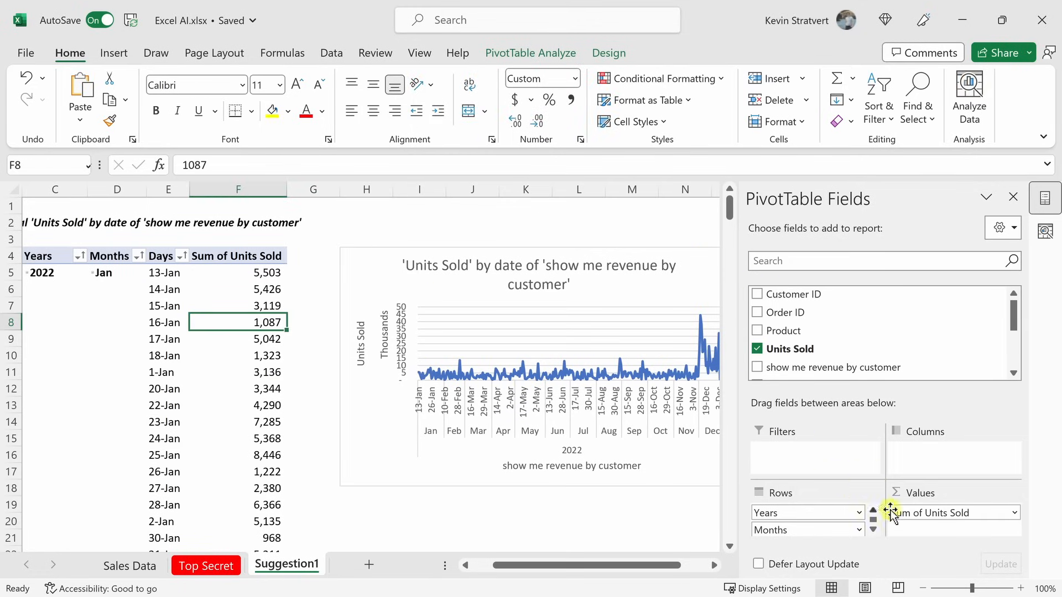
mouse_move(561, 318)
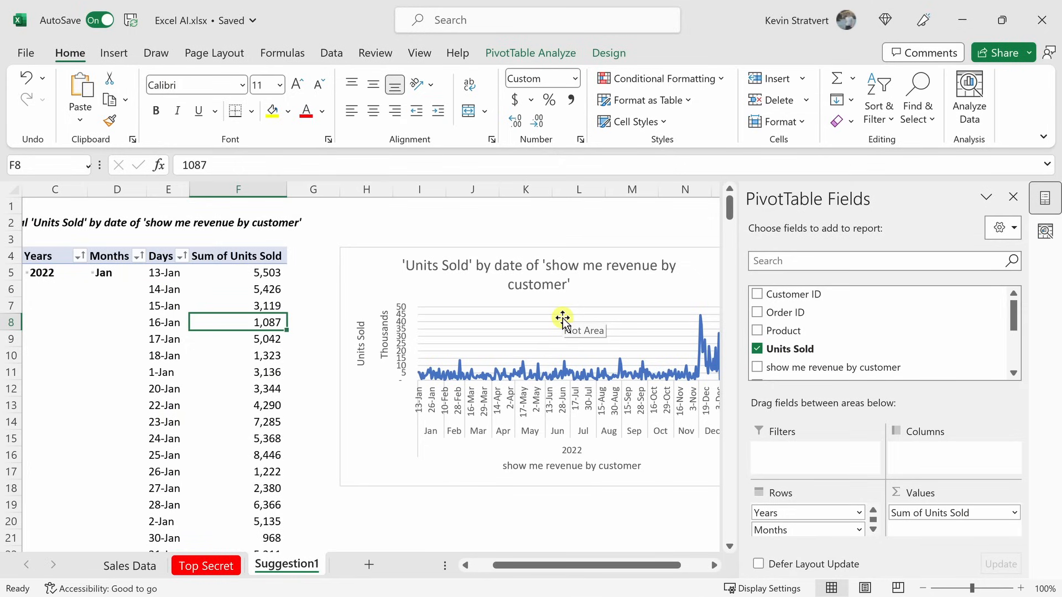
left_click(130, 565)
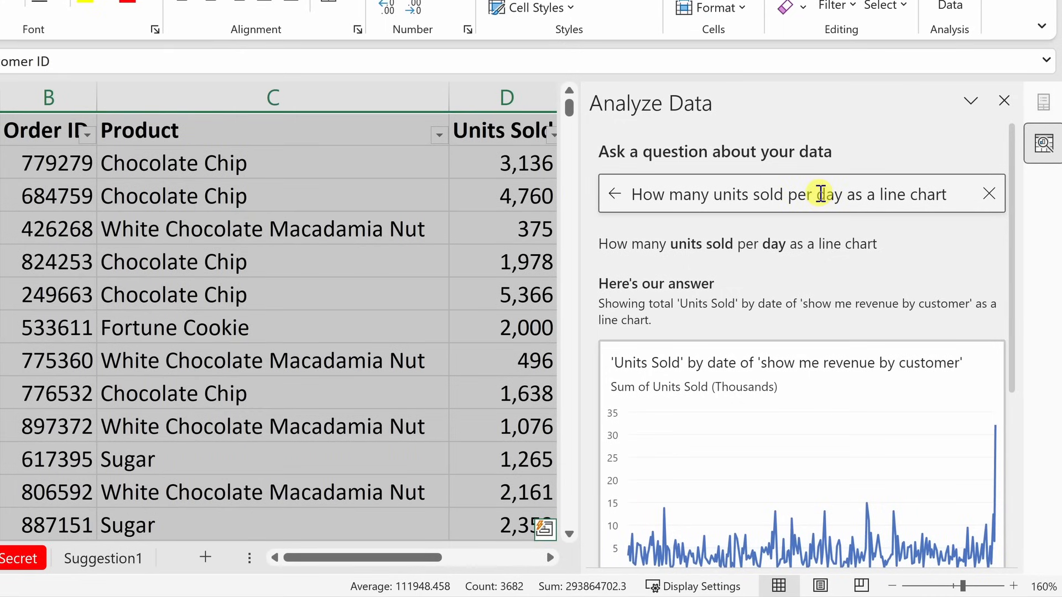
Reword the question from 'per day' to 'per month' and review the line chart.
double_click(829, 195)
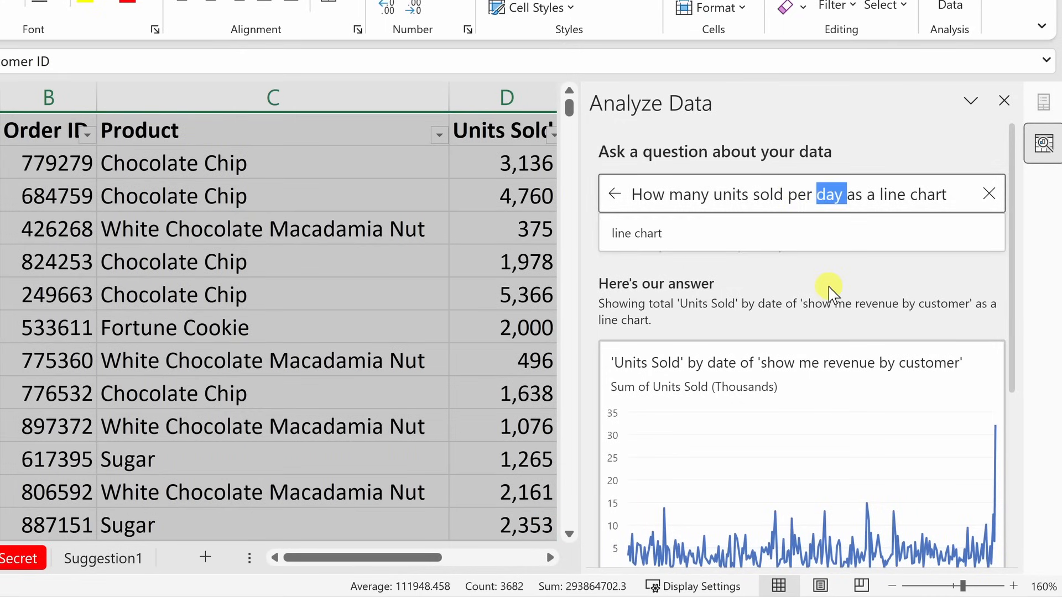
type("month")
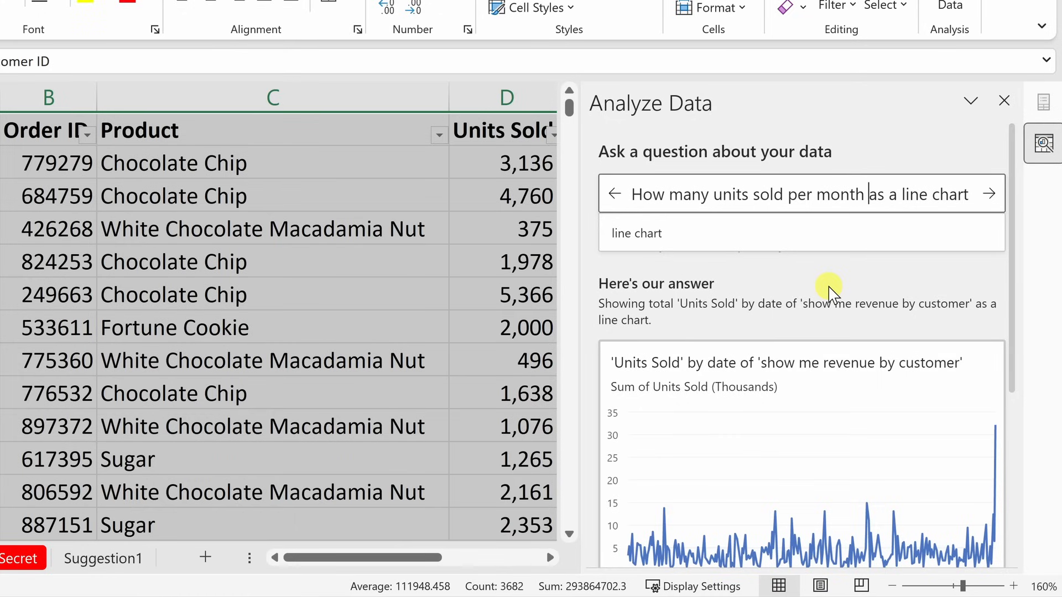
left_click(988, 194)
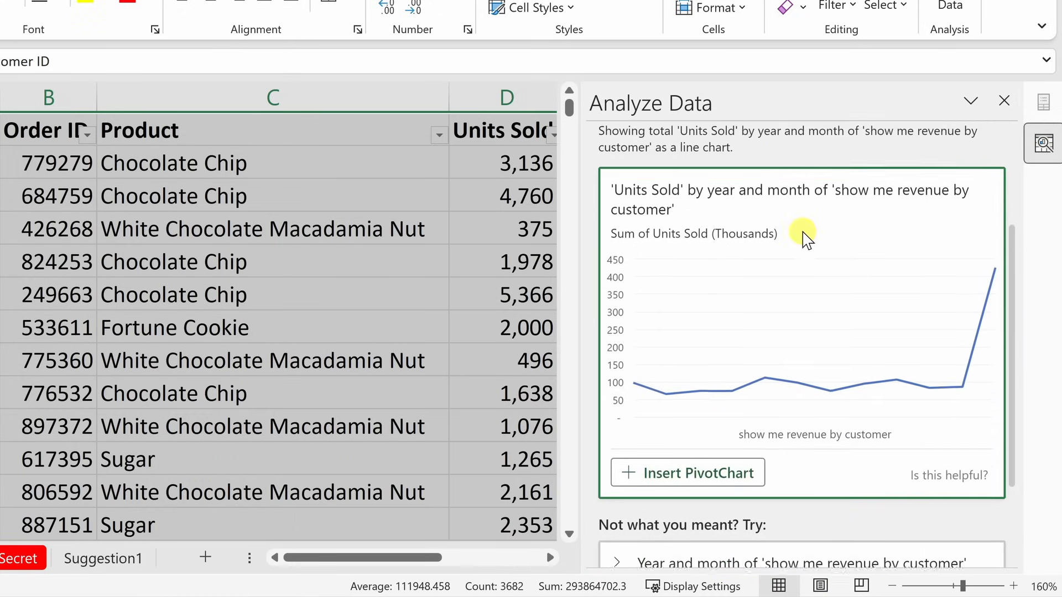
scroll("down", 3)
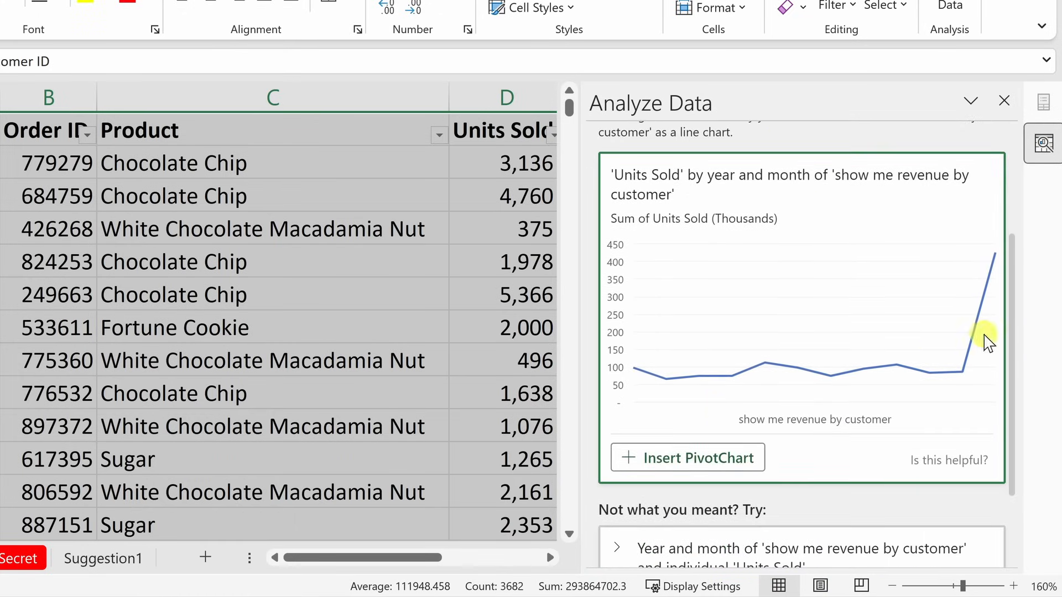
mouse_move(969, 339)
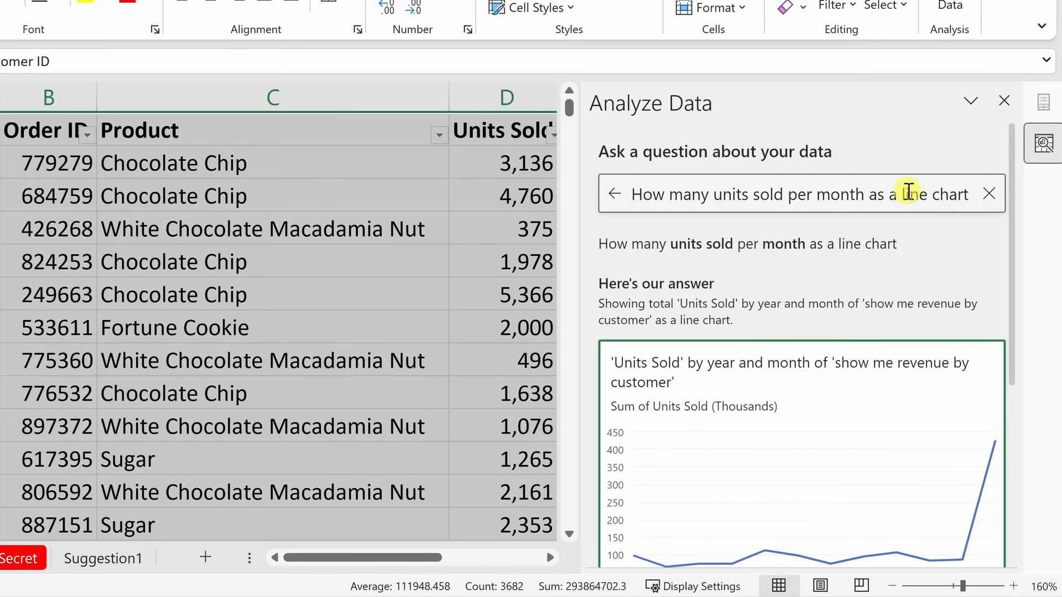
Revise the monthly question toward a column chart, then review the monthly totals table.
type("colum")
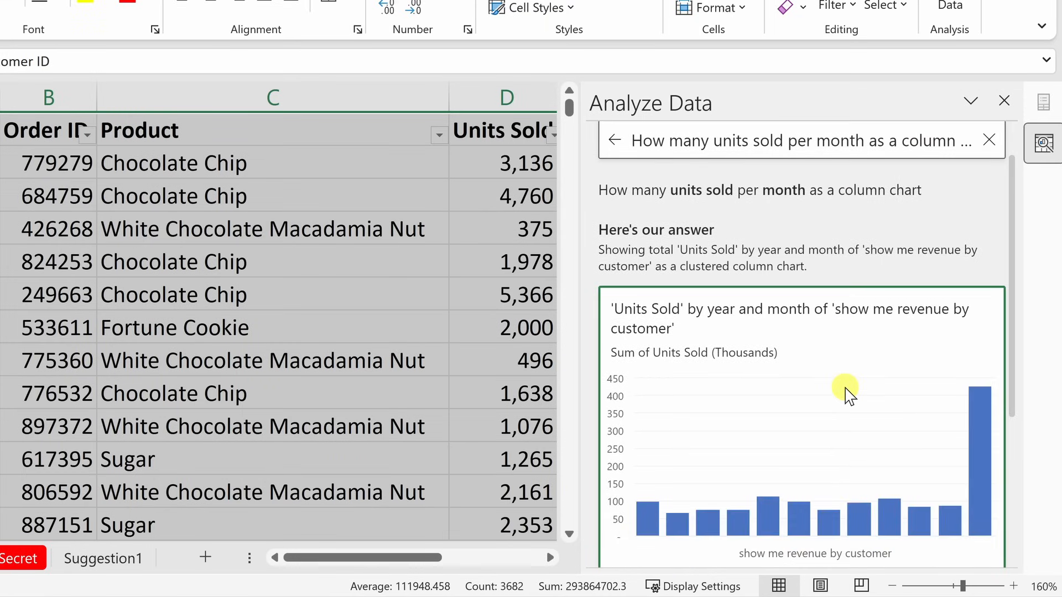
scroll("down", 3)
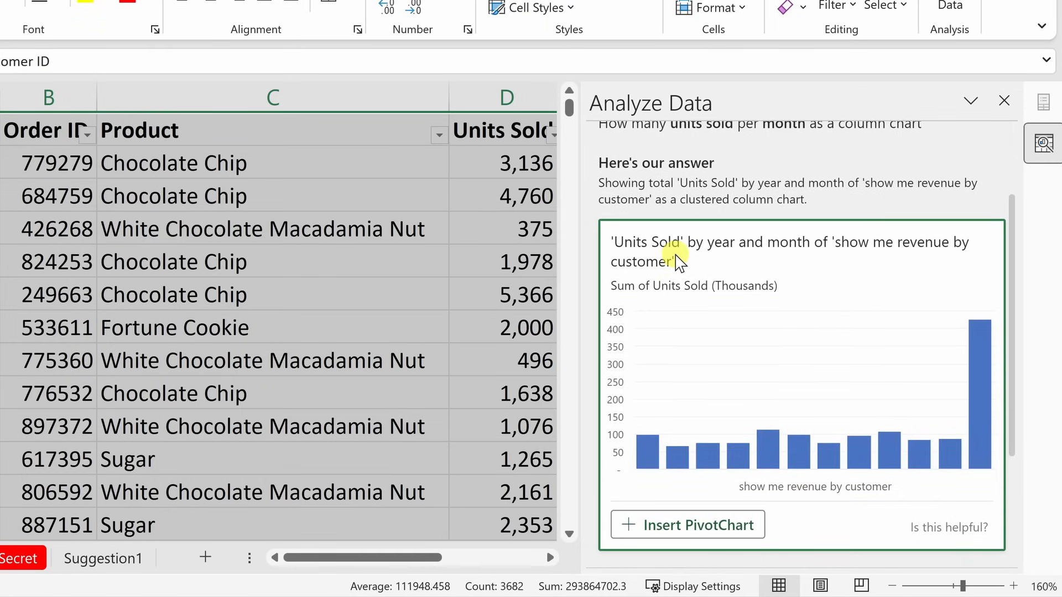
mouse_move(877, 361)
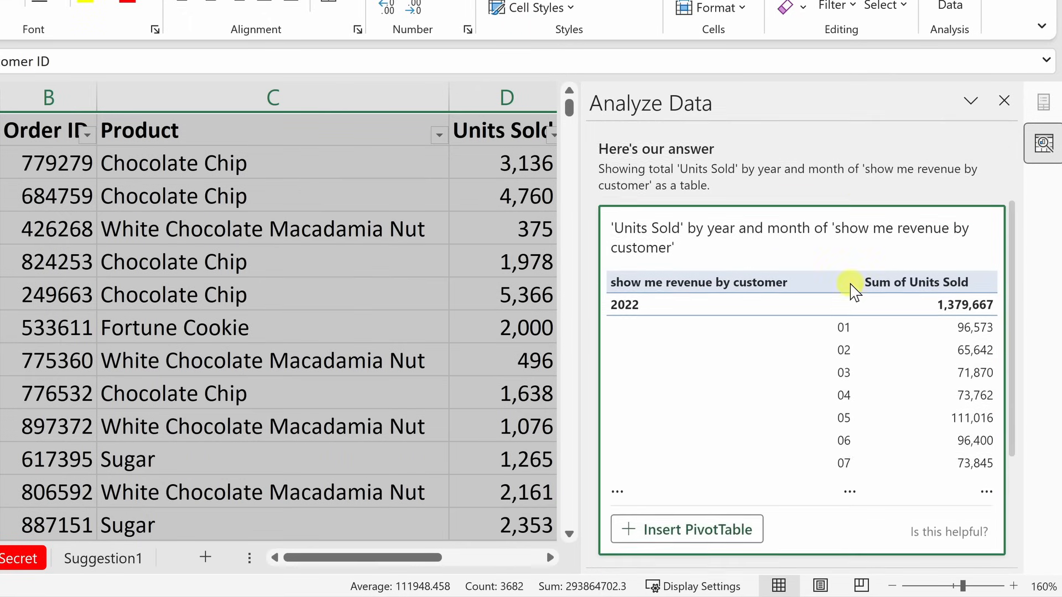
scroll("down", 3)
type("Are there any date trends?")
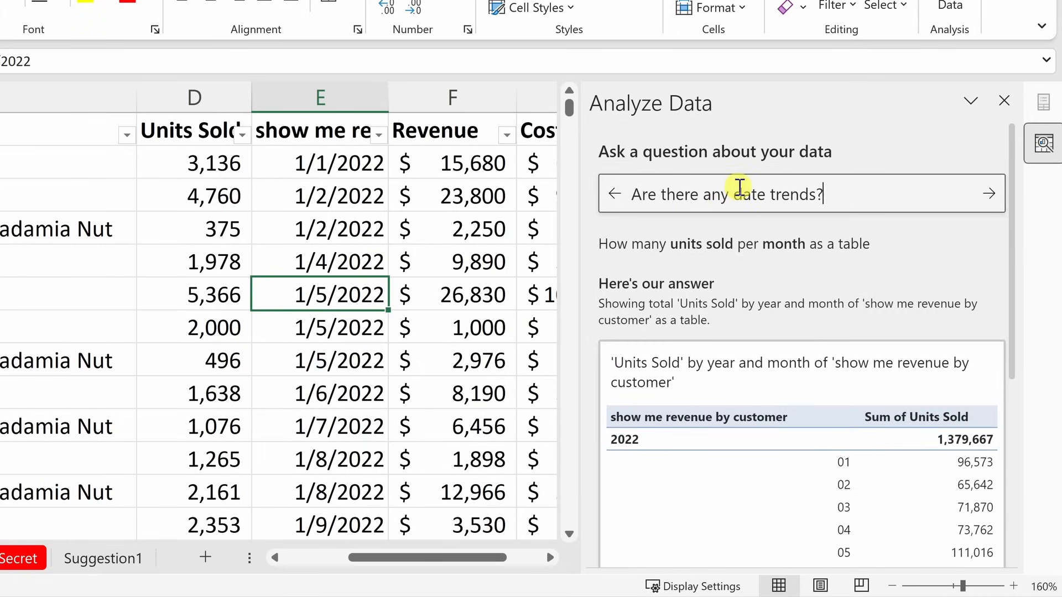
mouse_move(829, 195)
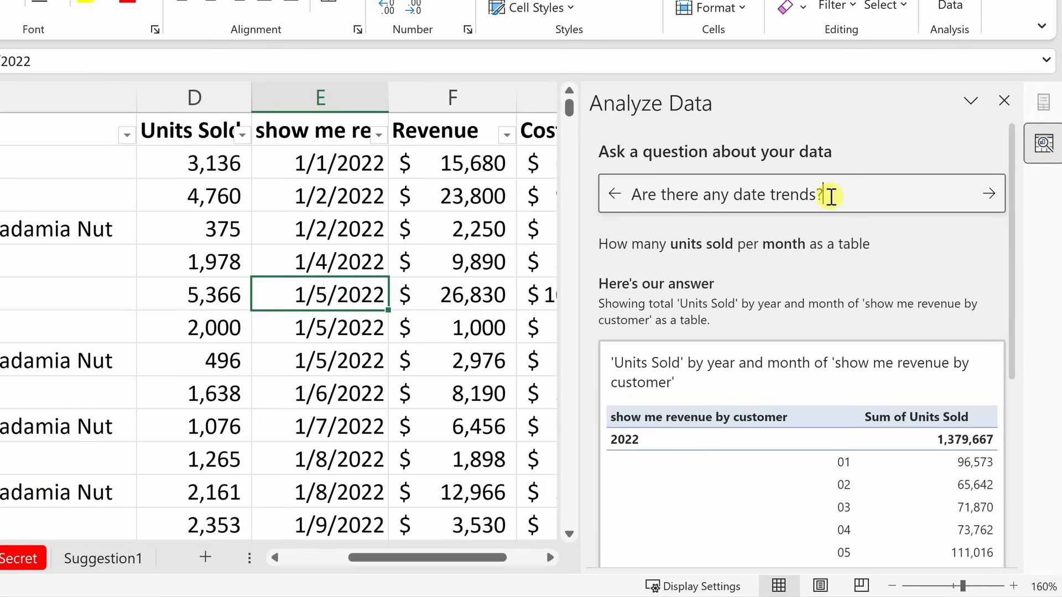
Submit the question 'Are there any date trends?'.
left_click(988, 194)
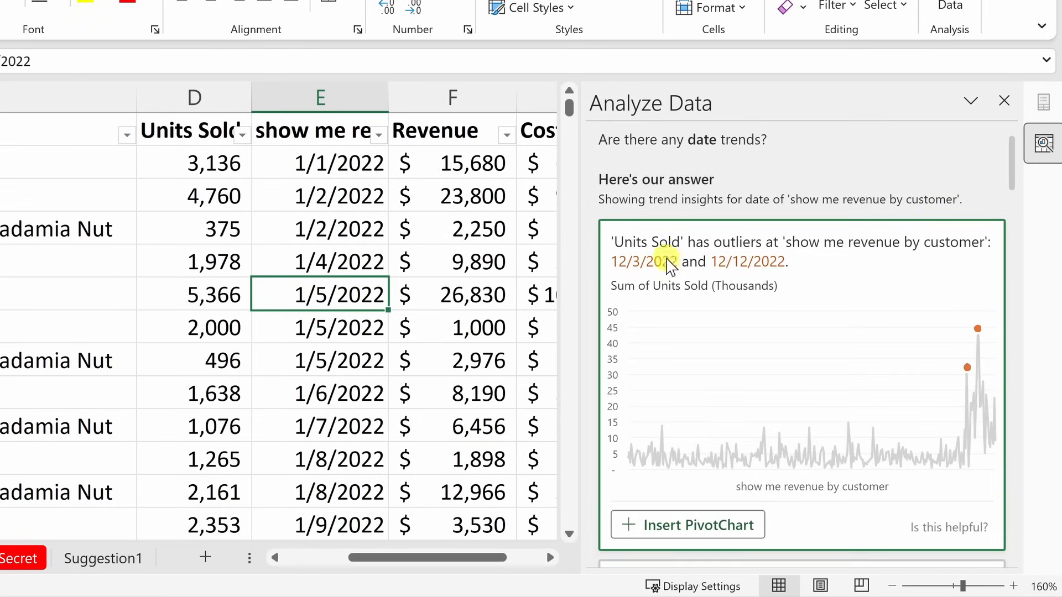
mouse_move(802, 256)
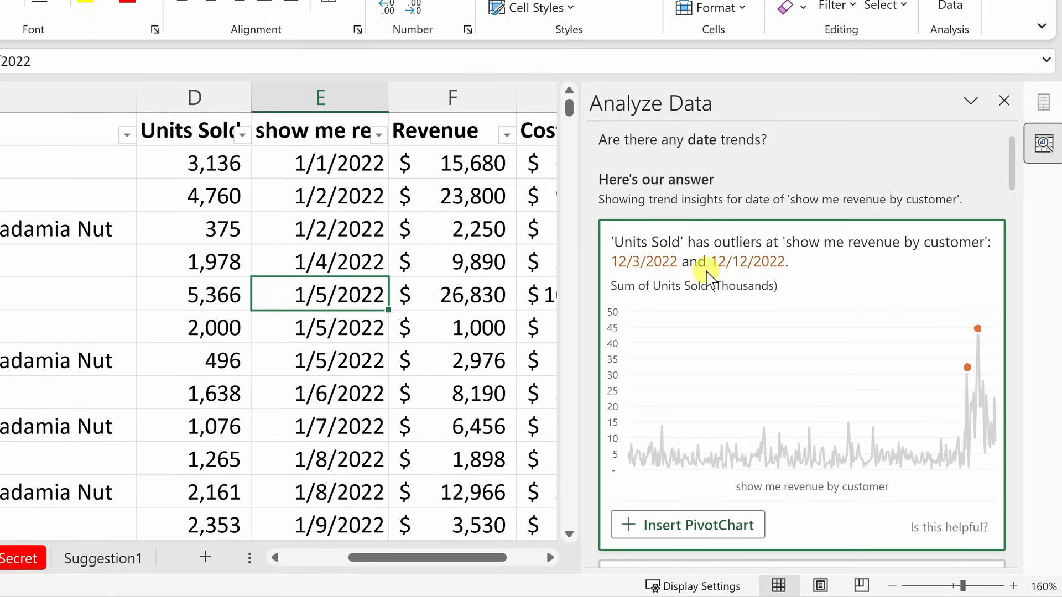
mouse_move(973, 428)
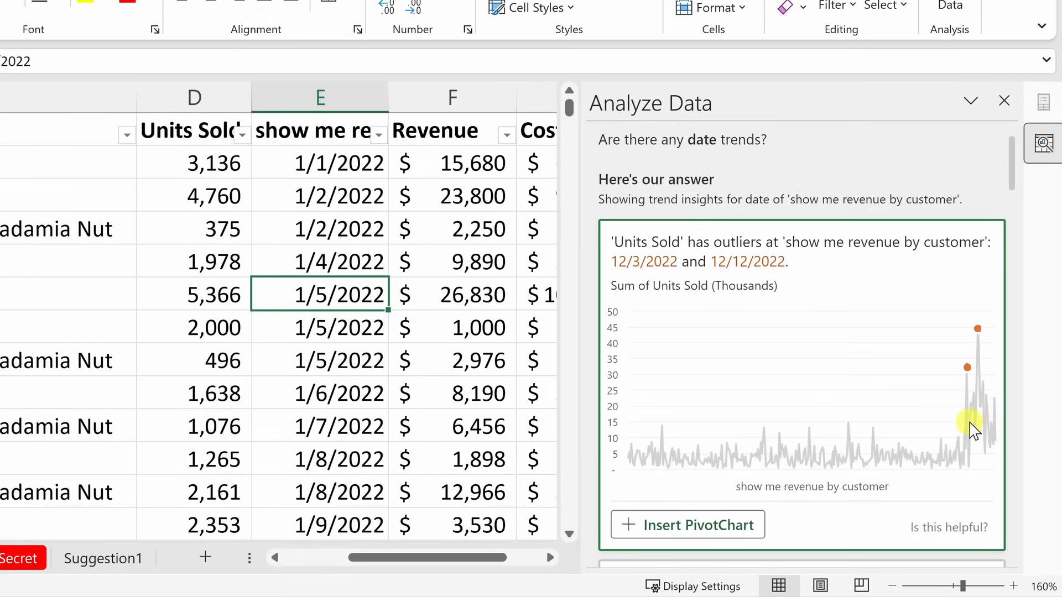
mouse_move(926, 434)
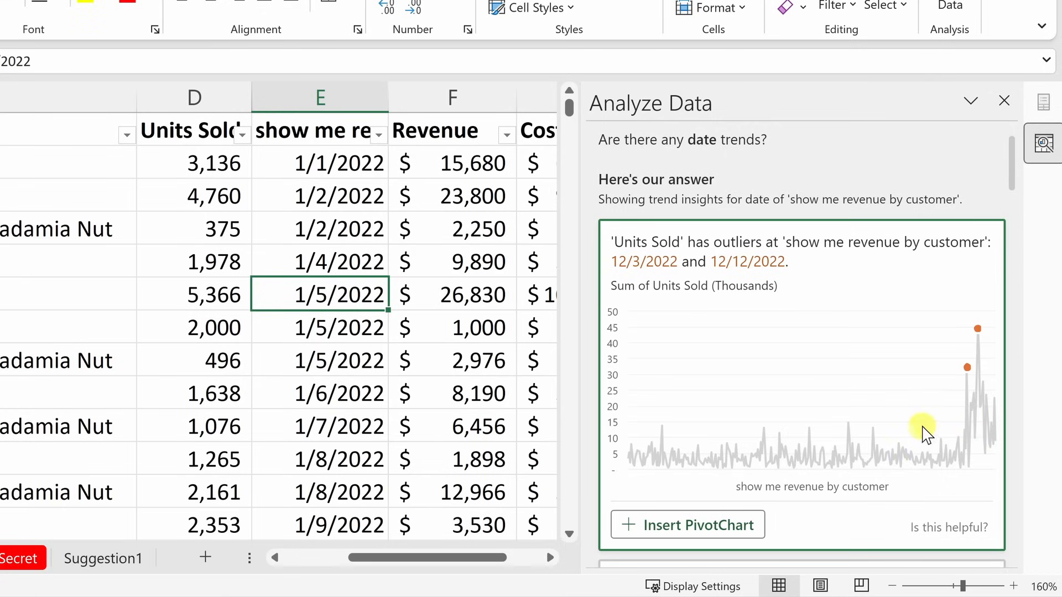
mouse_move(972, 386)
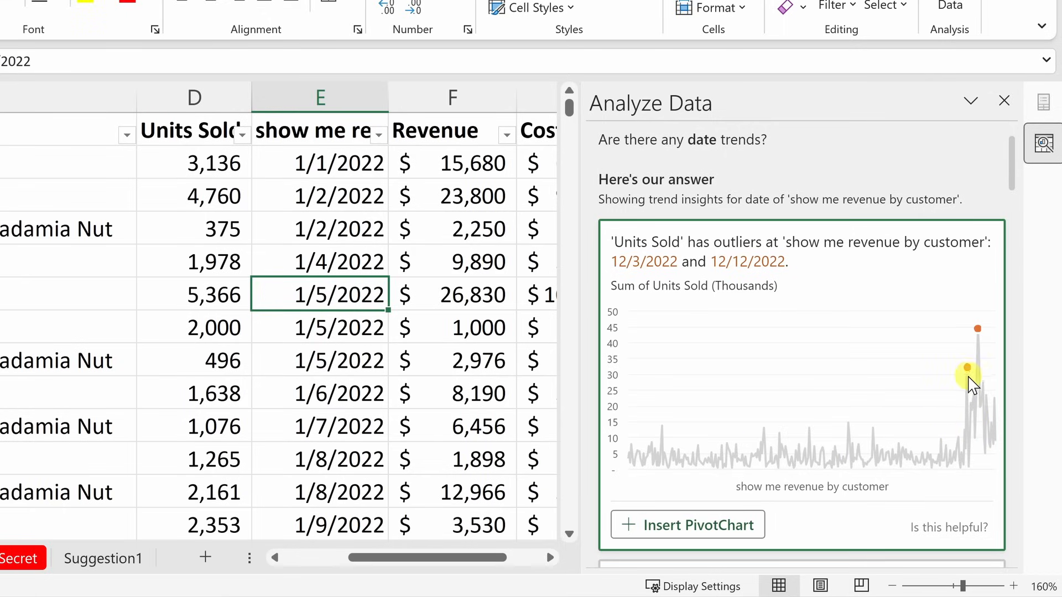
mouse_move(978, 352)
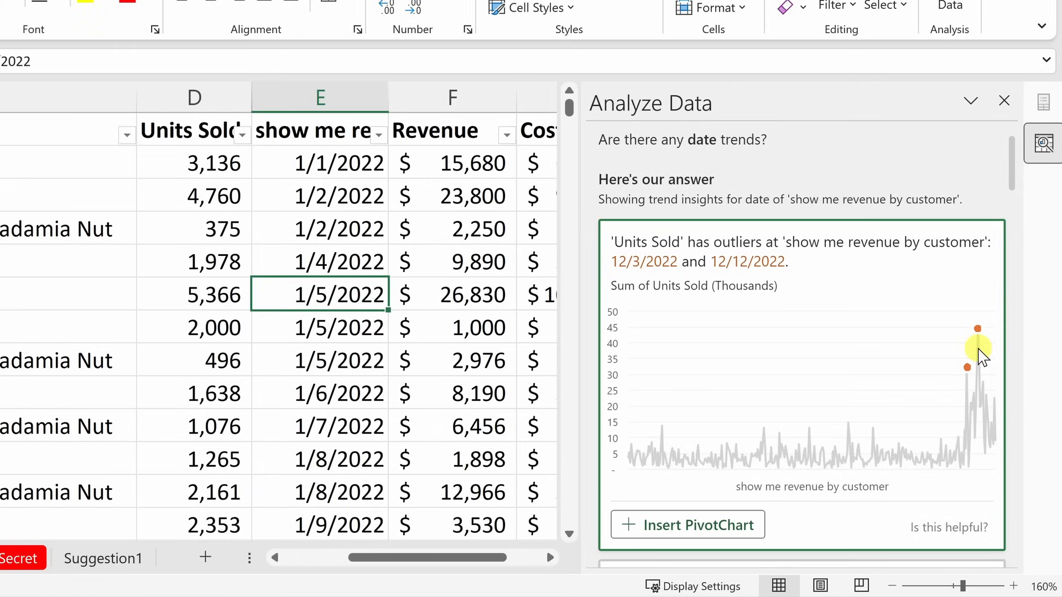
mouse_move(978, 356)
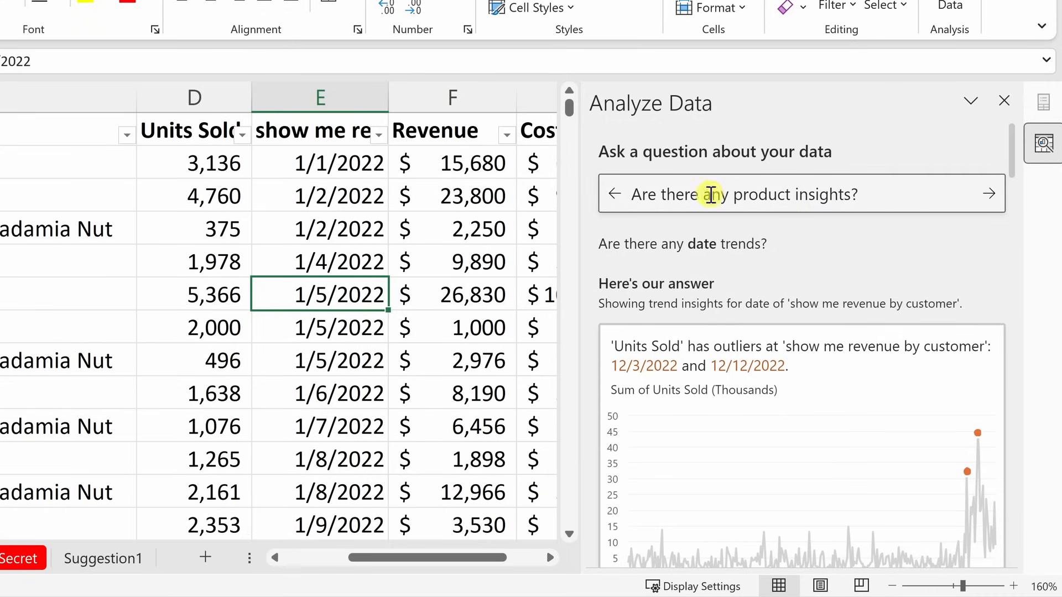
mouse_move(914, 200)
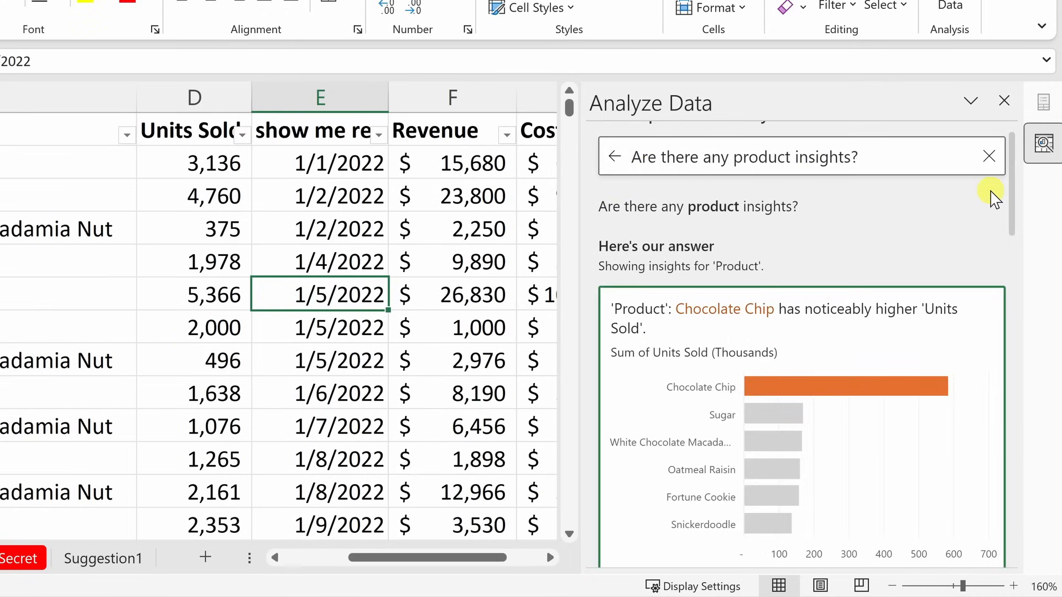
Scroll to the product insights card showing Chocolate Chip's higher units sold.
scroll("down", 3)
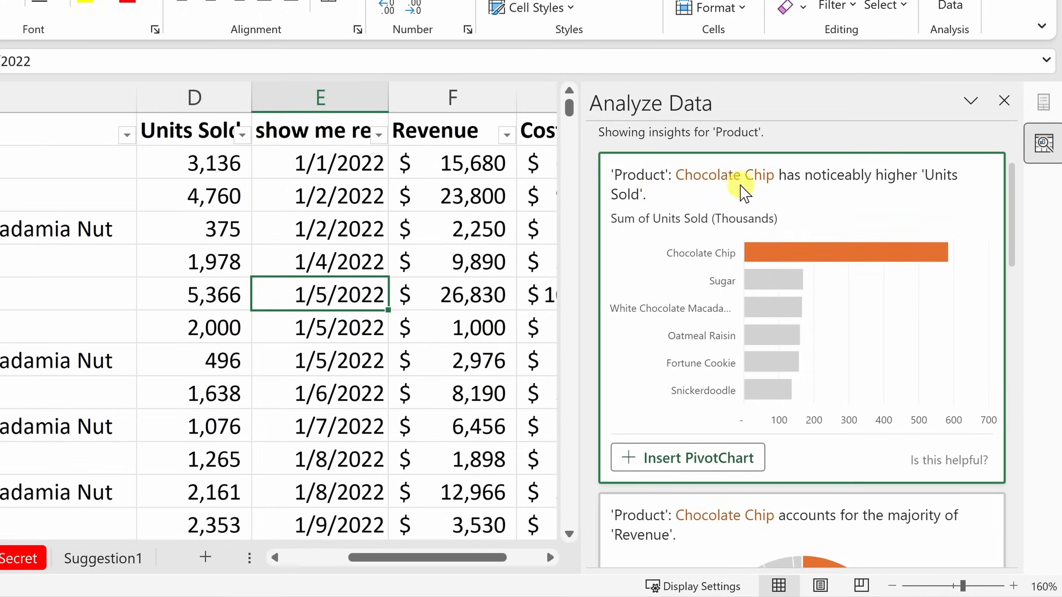
mouse_move(921, 187)
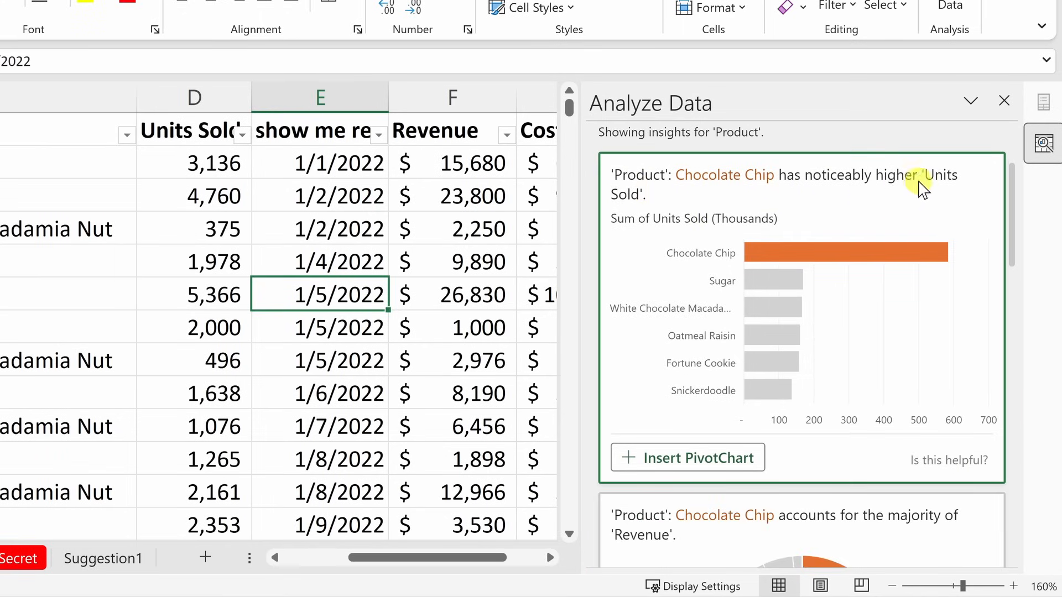
mouse_move(809, 398)
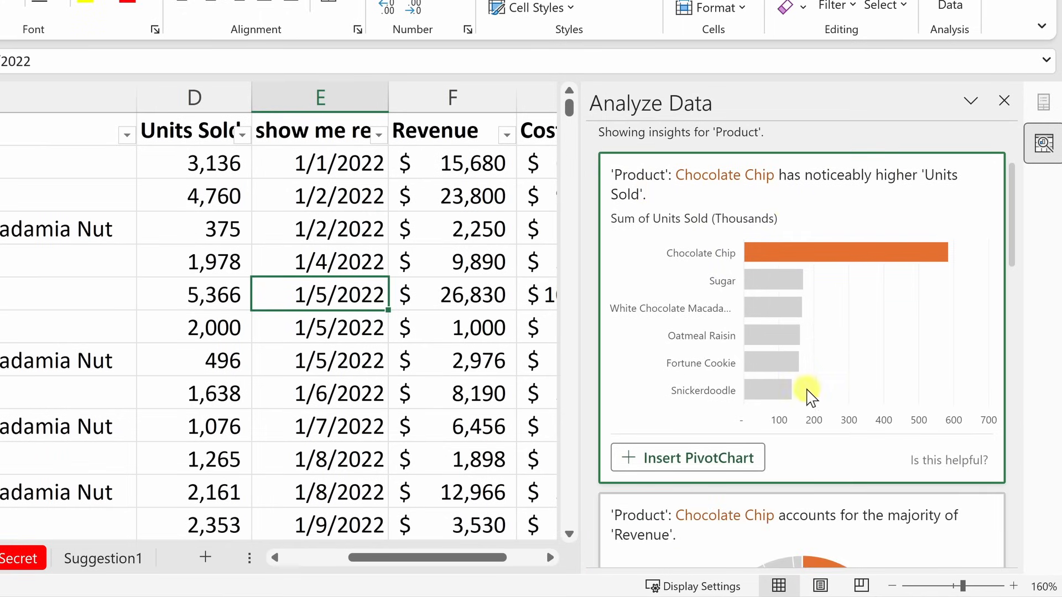
mouse_move(800, 392)
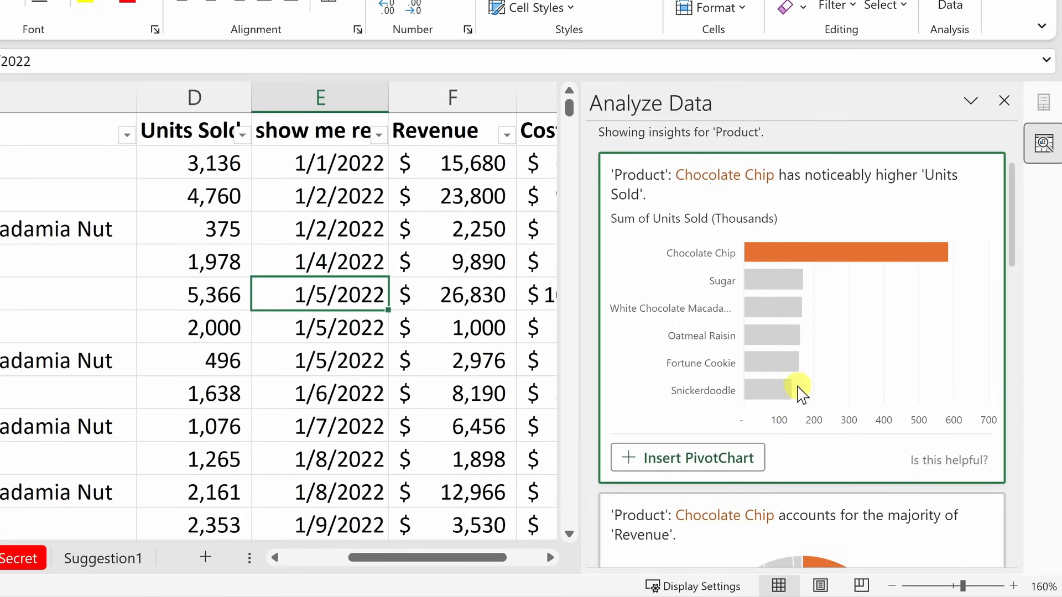
mouse_move(716, 262)
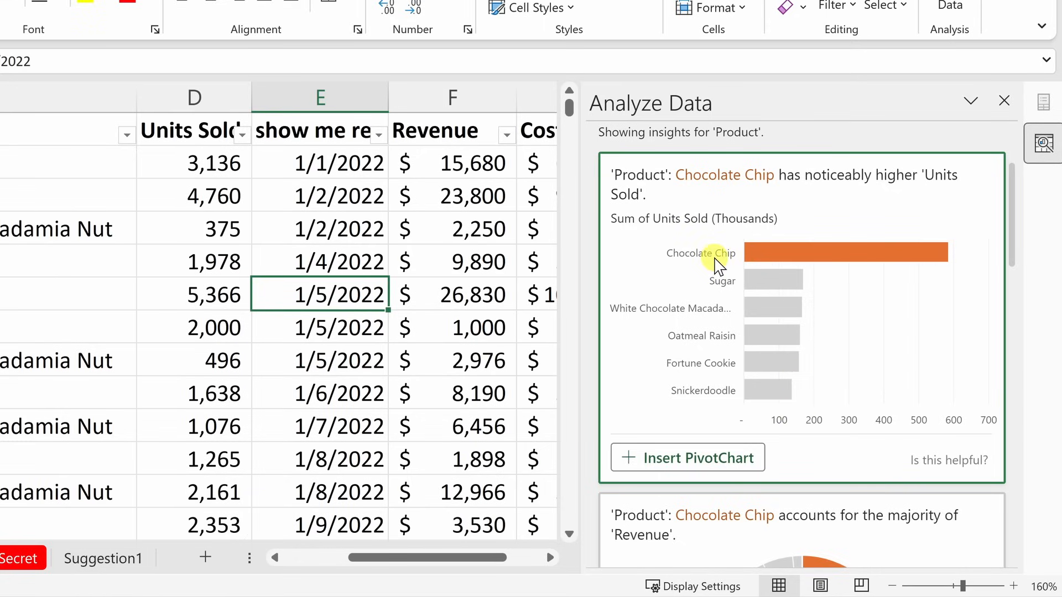
mouse_move(947, 259)
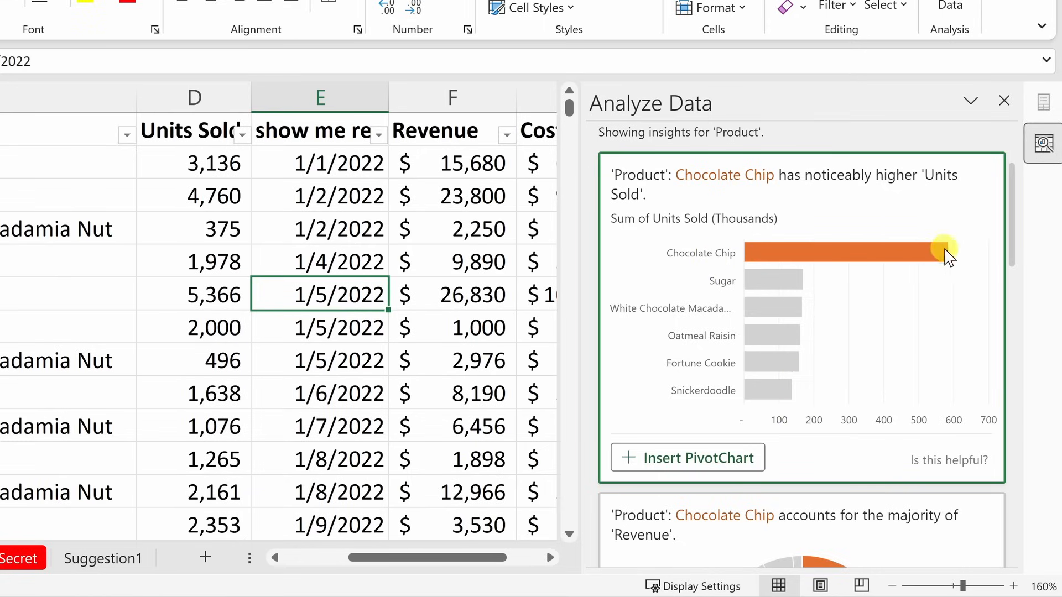
mouse_move(951, 264)
type("revenue by customer")
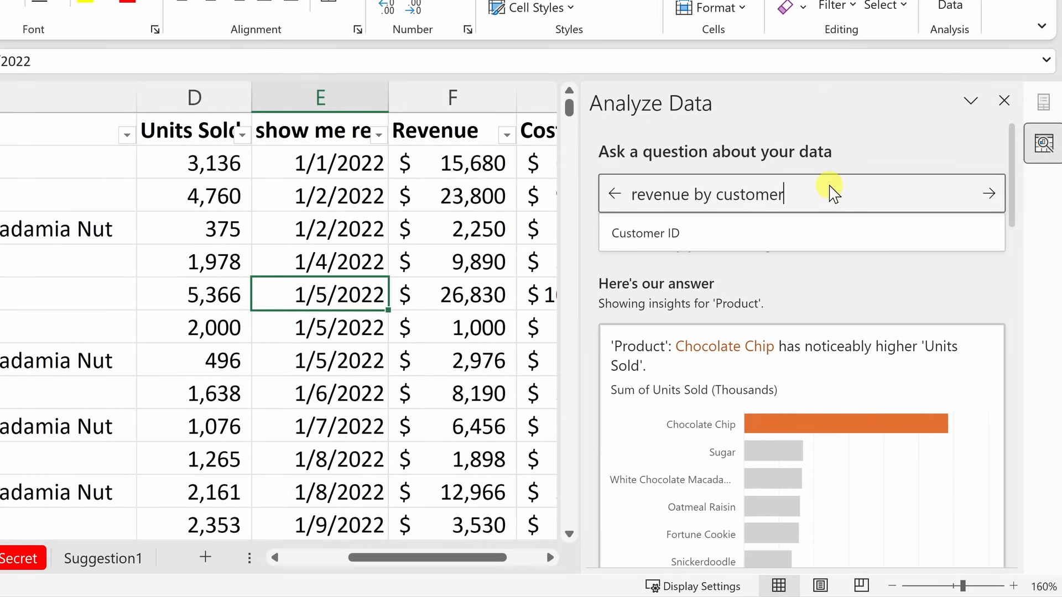
Submit the revenue-by-customer question and scroll to the 'Not what you meant? Try:' suggestions.
left_click(988, 193)
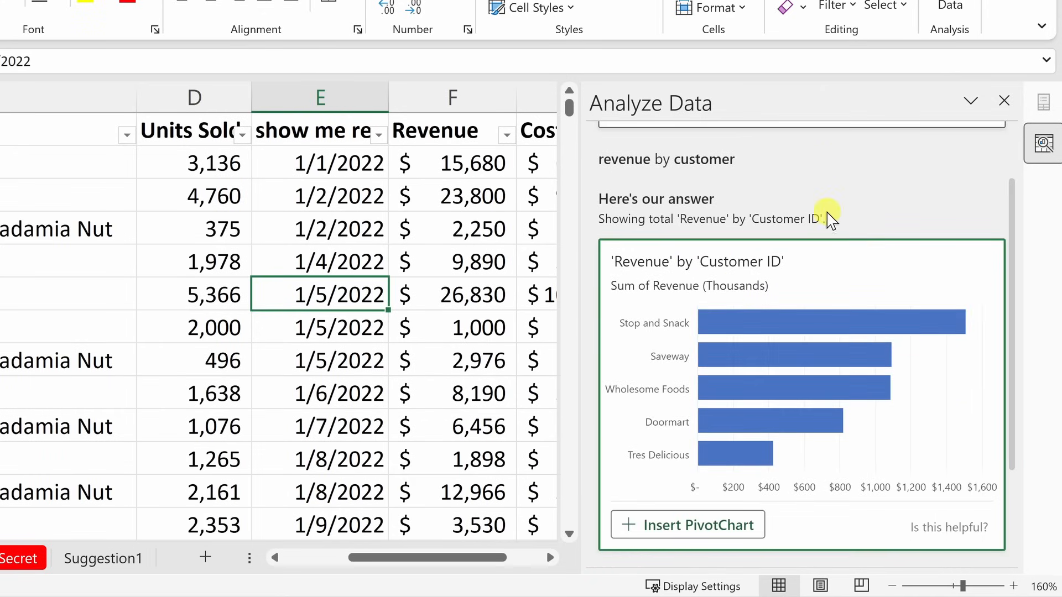
mouse_move(755, 351)
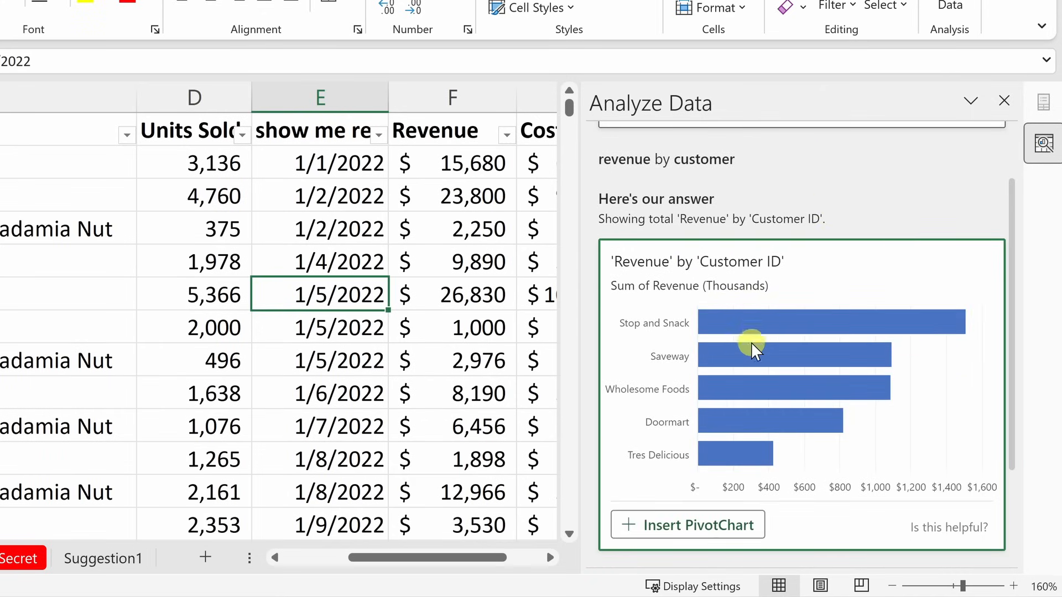
mouse_move(654, 335)
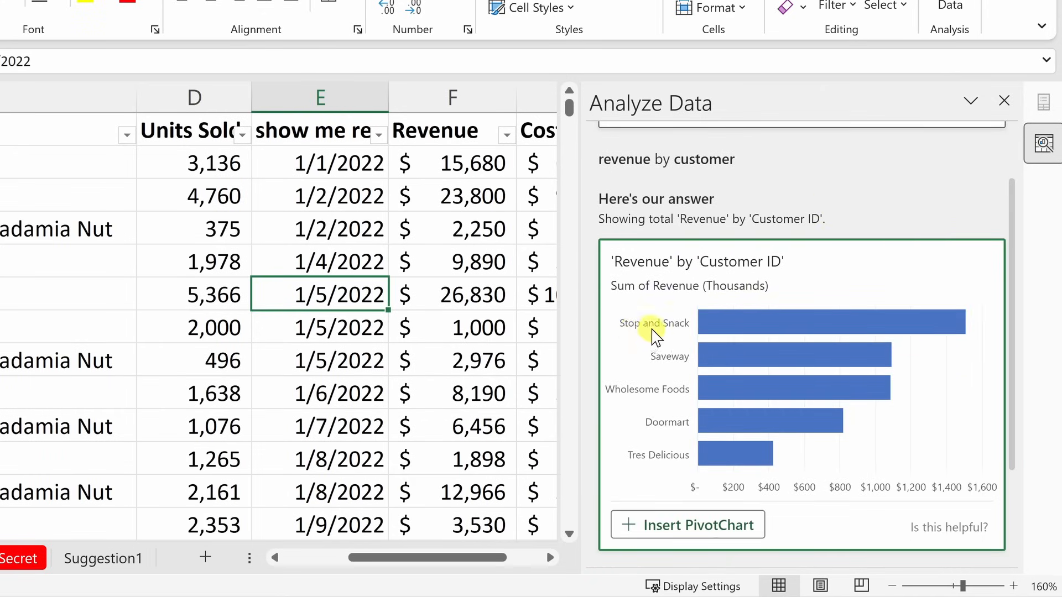
scroll("down", 3)
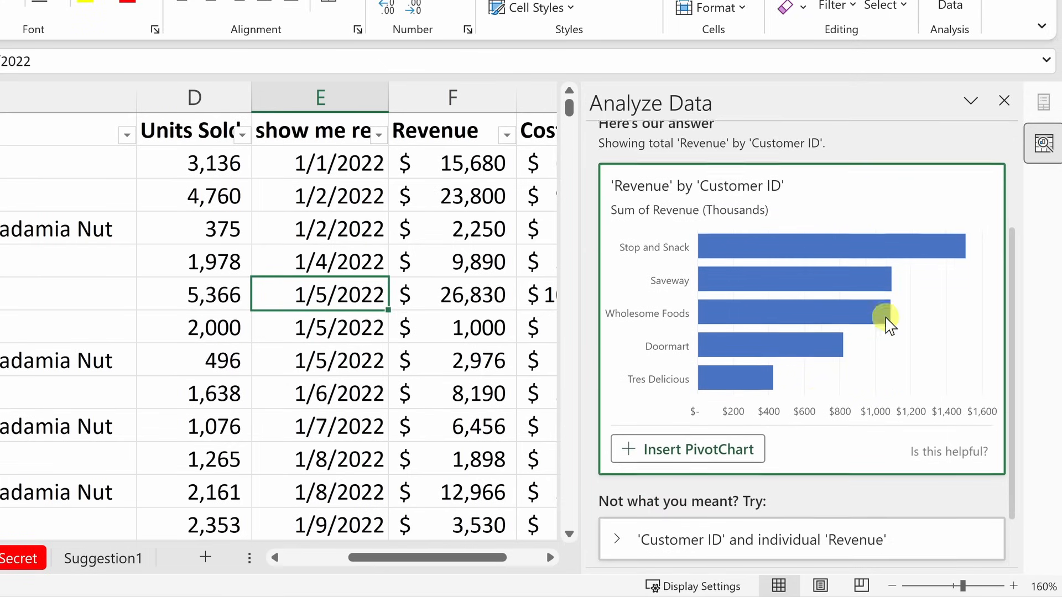
scroll("down", 3)
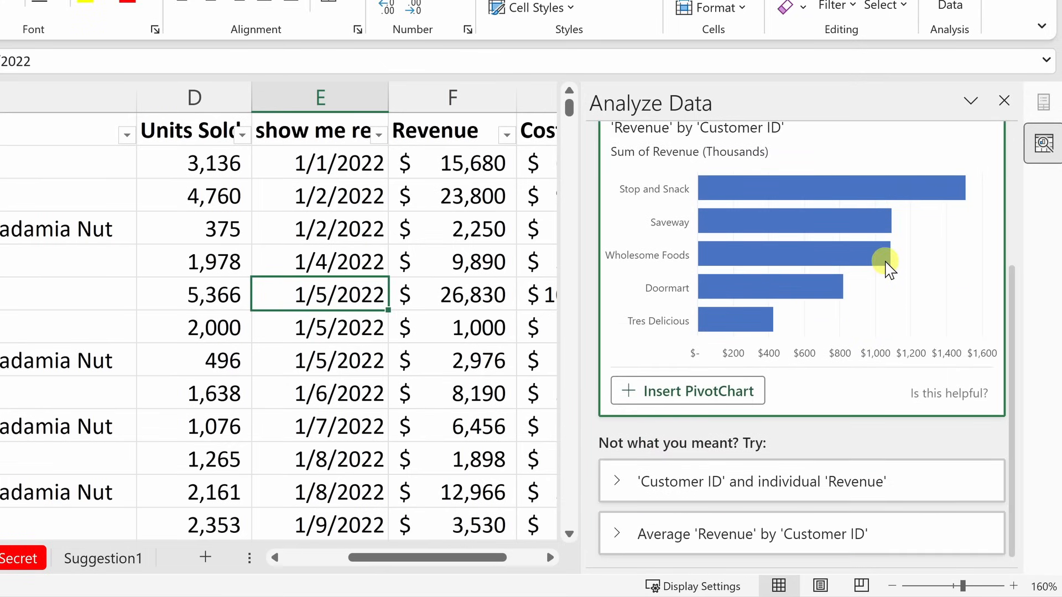
mouse_move(741, 245)
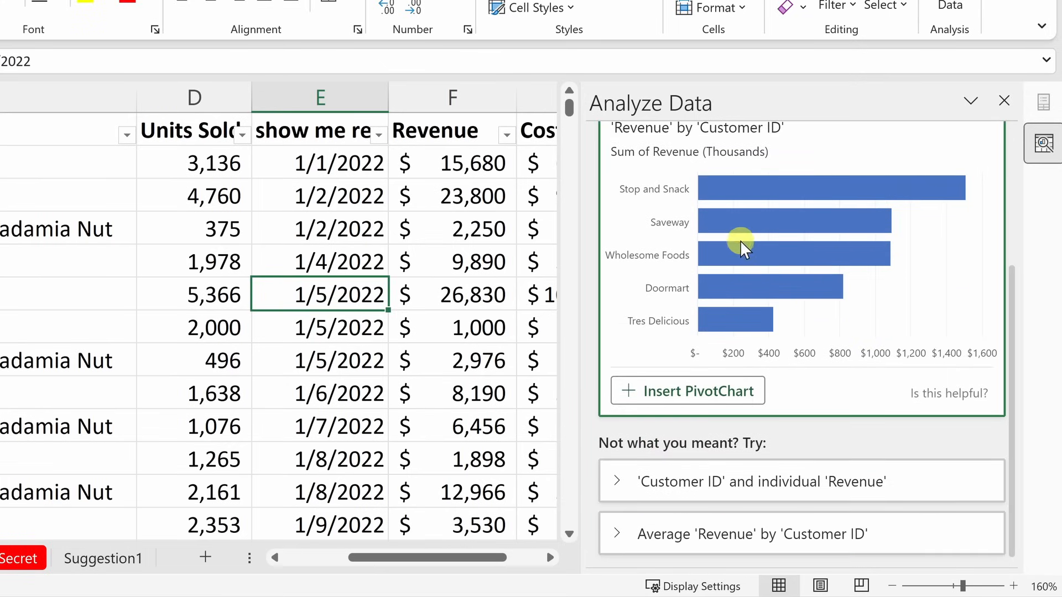
scroll("down", 3)
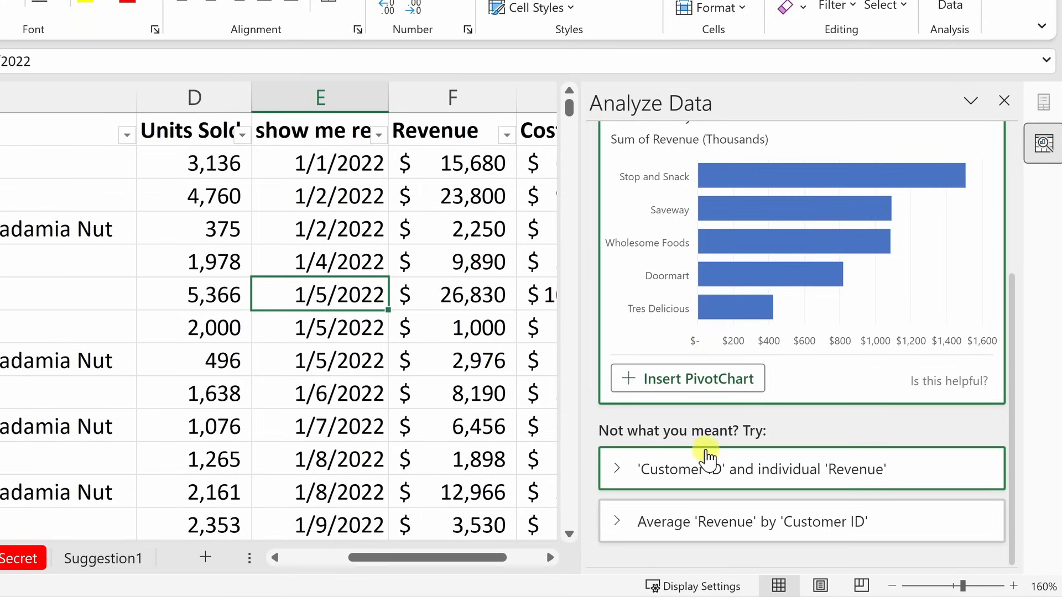
mouse_move(704, 474)
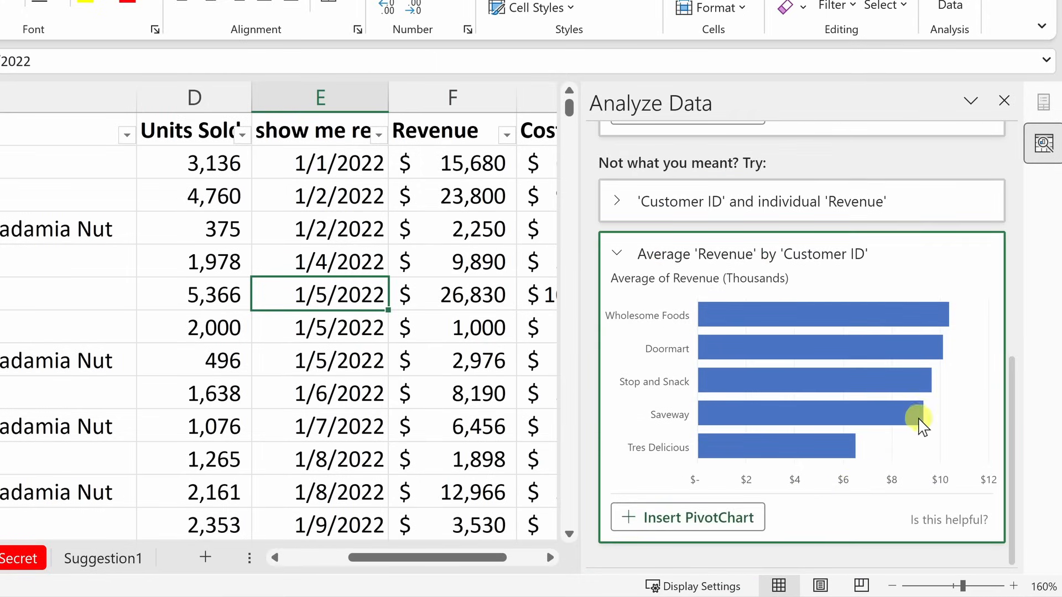
mouse_move(682, 323)
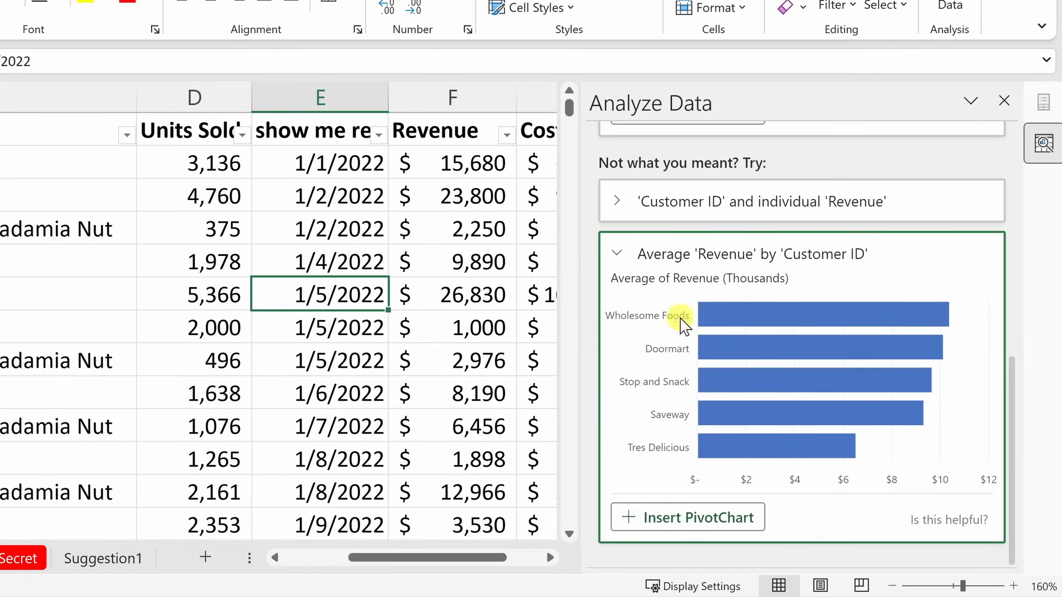
mouse_move(743, 319)
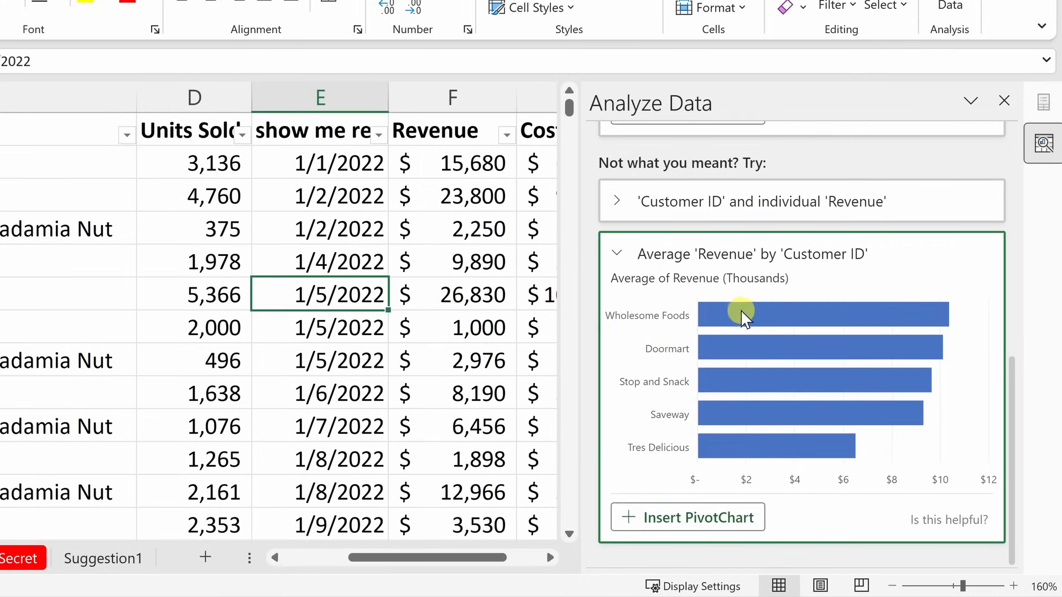
mouse_move(778, 324)
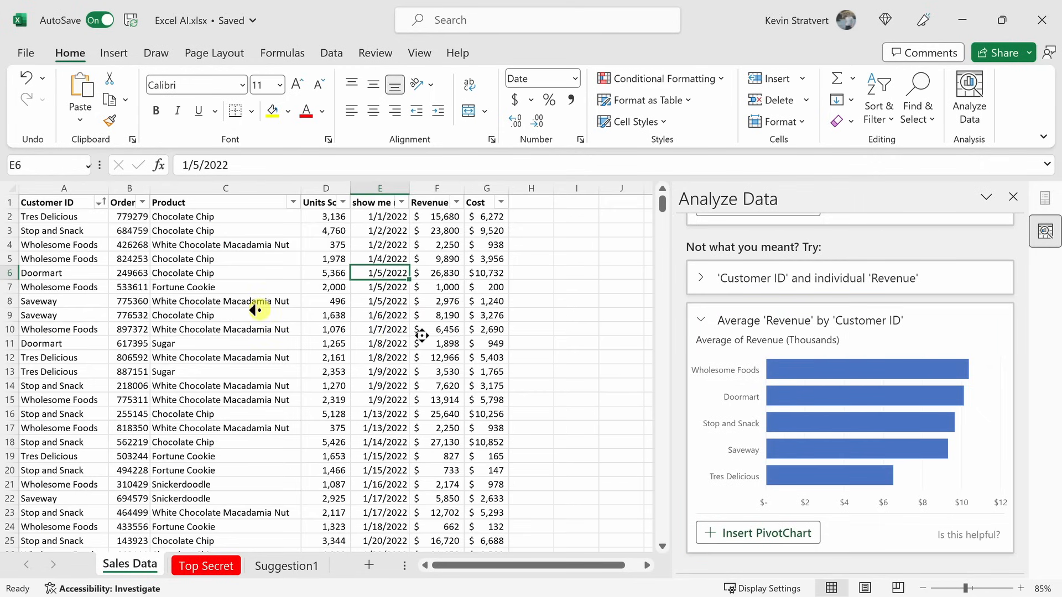
mouse_move(447, 210)
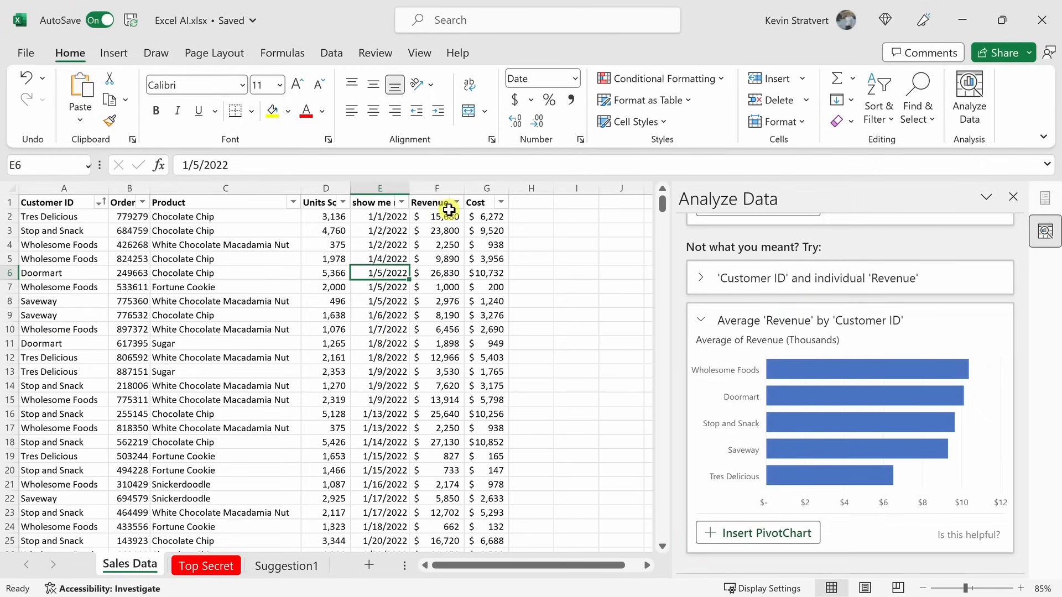
mouse_move(449, 215)
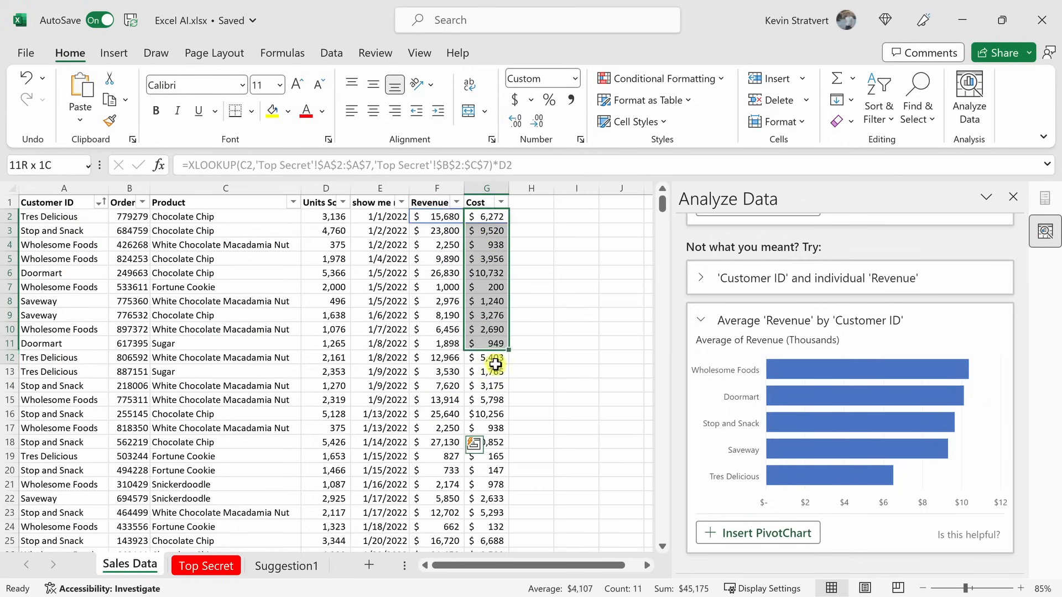
Type 'revenue by customer' into the Analyze Data question box.
type("revenue by customer")
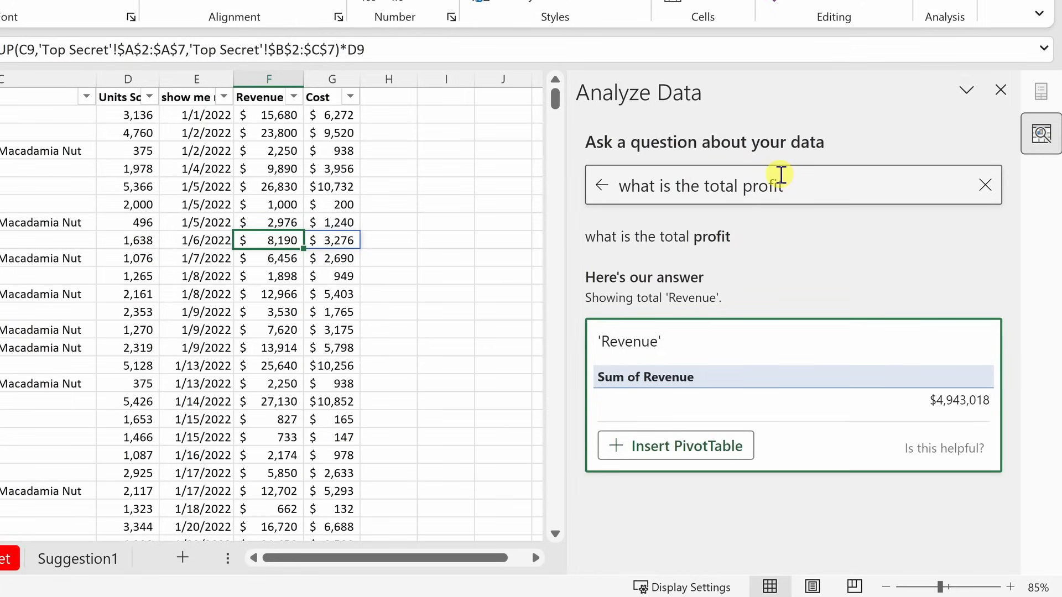
mouse_move(951, 416)
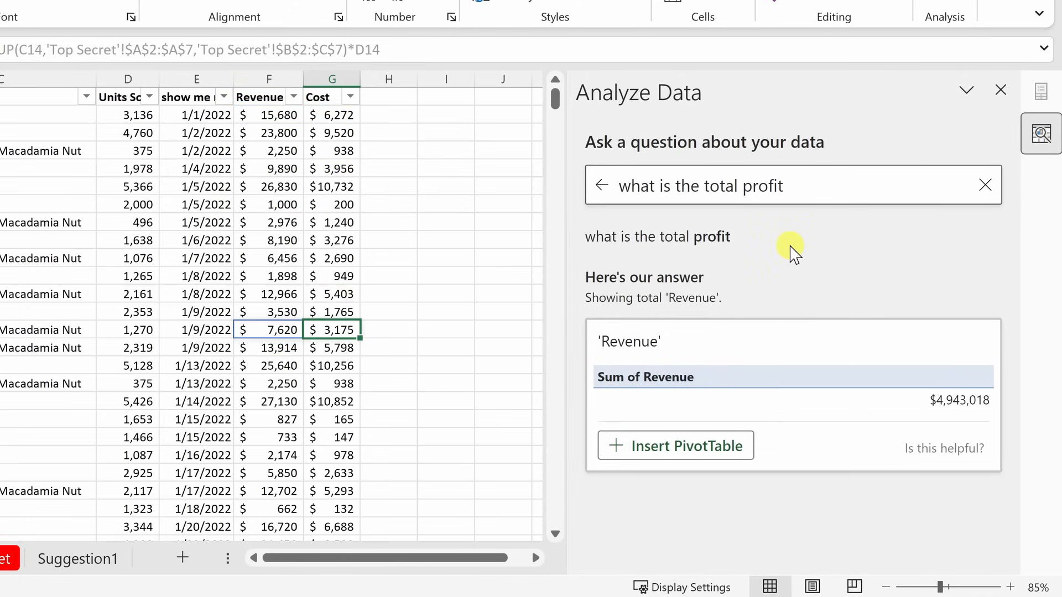
mouse_move(790, 217)
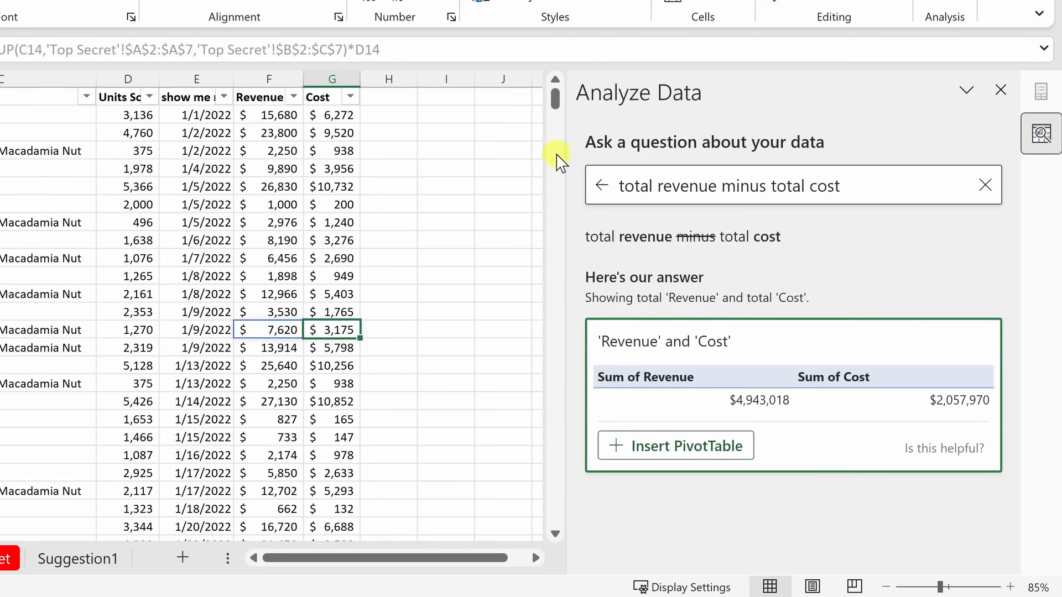
mouse_move(698, 390)
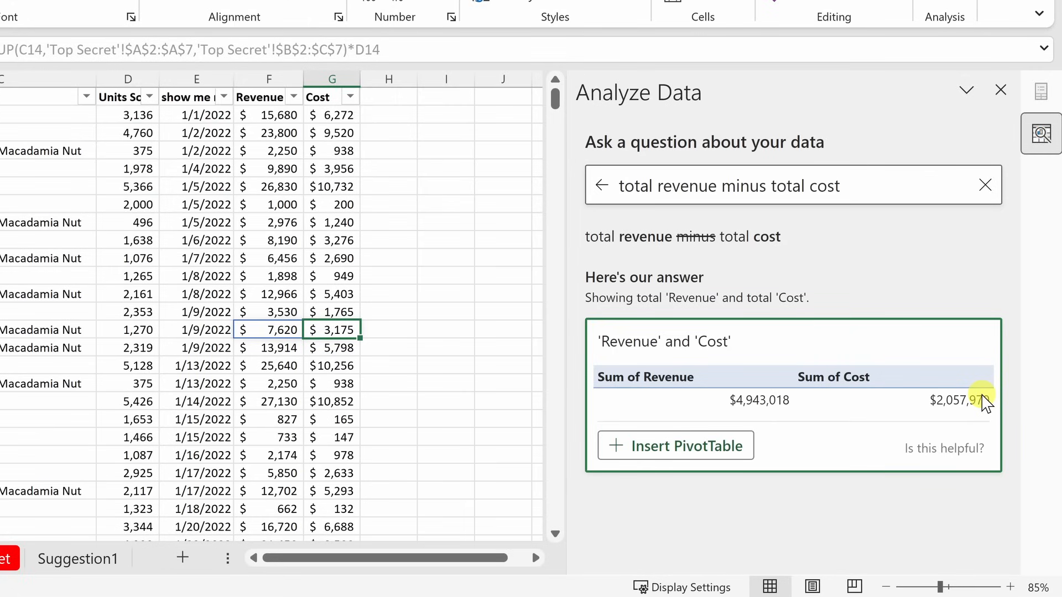
mouse_move(654, 247)
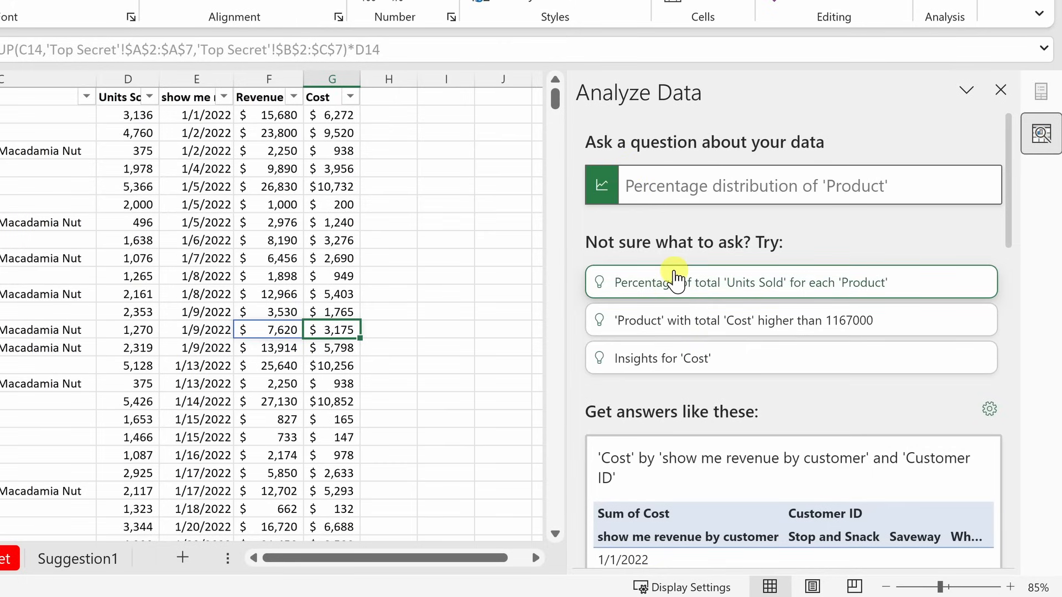
mouse_move(675, 277)
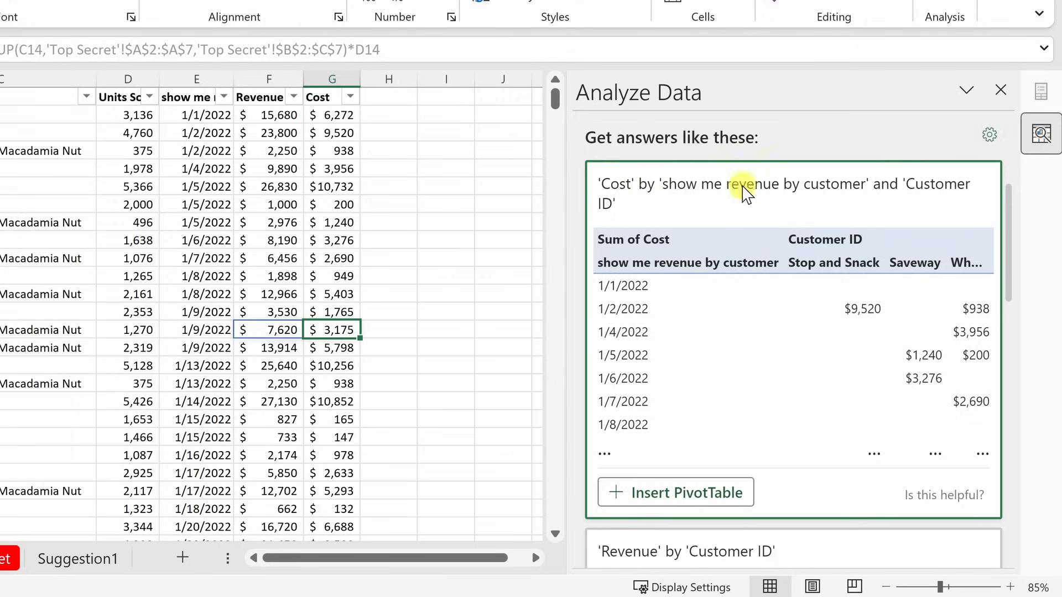
Scroll through the 'Get answers like these' cards, including Chocolate Chip's units-sold chart.
scroll("down", 3)
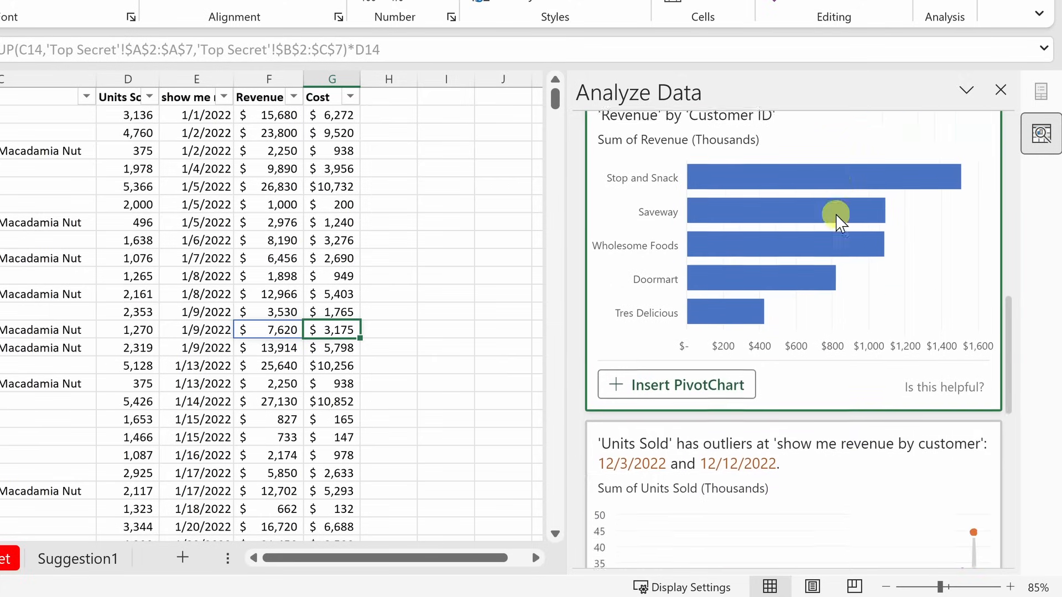
scroll("down", 3)
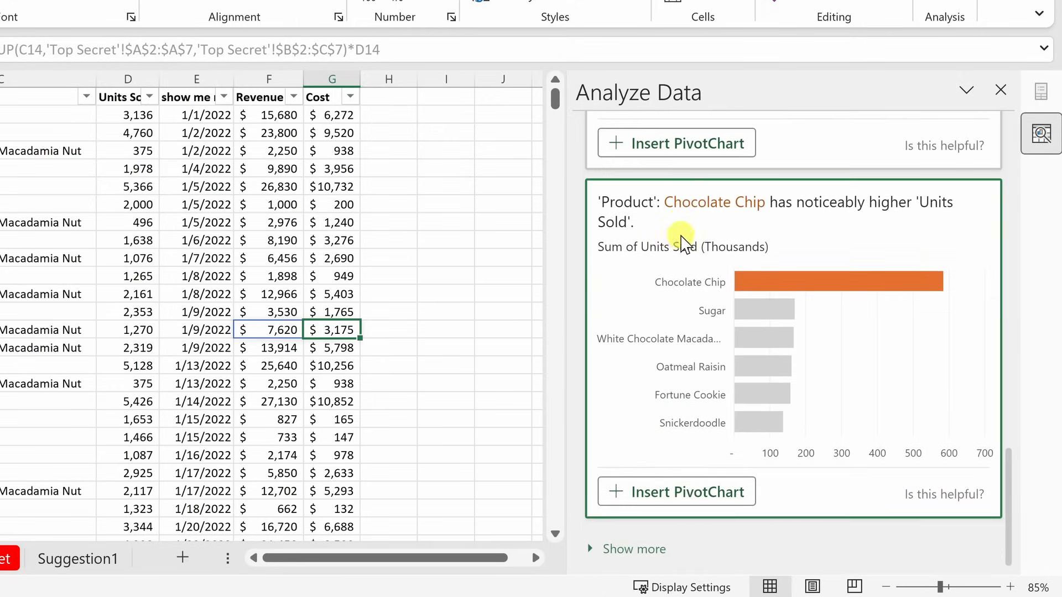
mouse_move(955, 224)
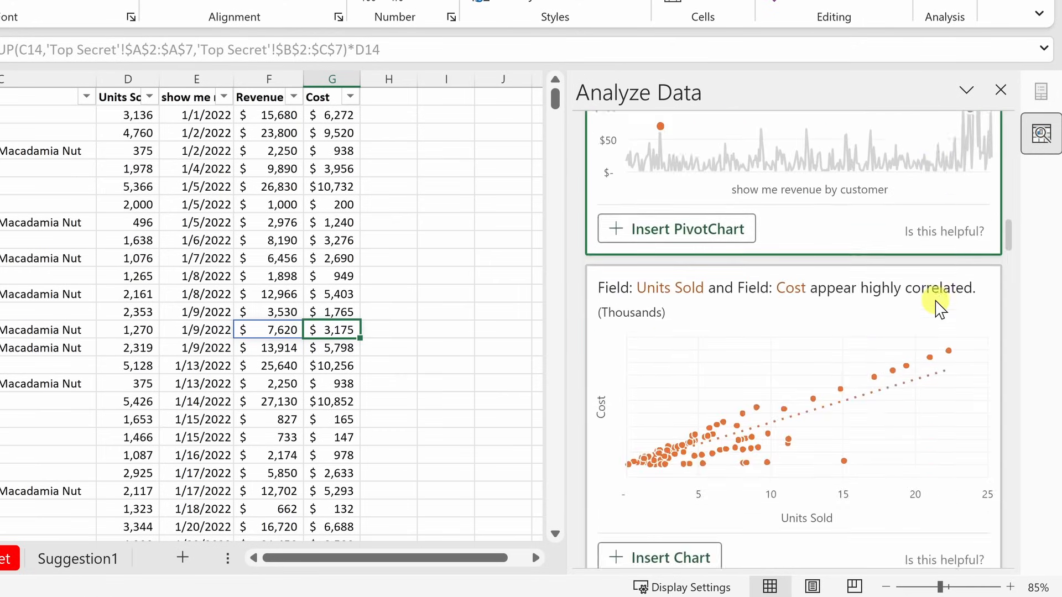
Scroll the Analyze Data pane to the Units Sold vs Cost correlation and Saveway revenue outliers cards.
scroll("down", 3)
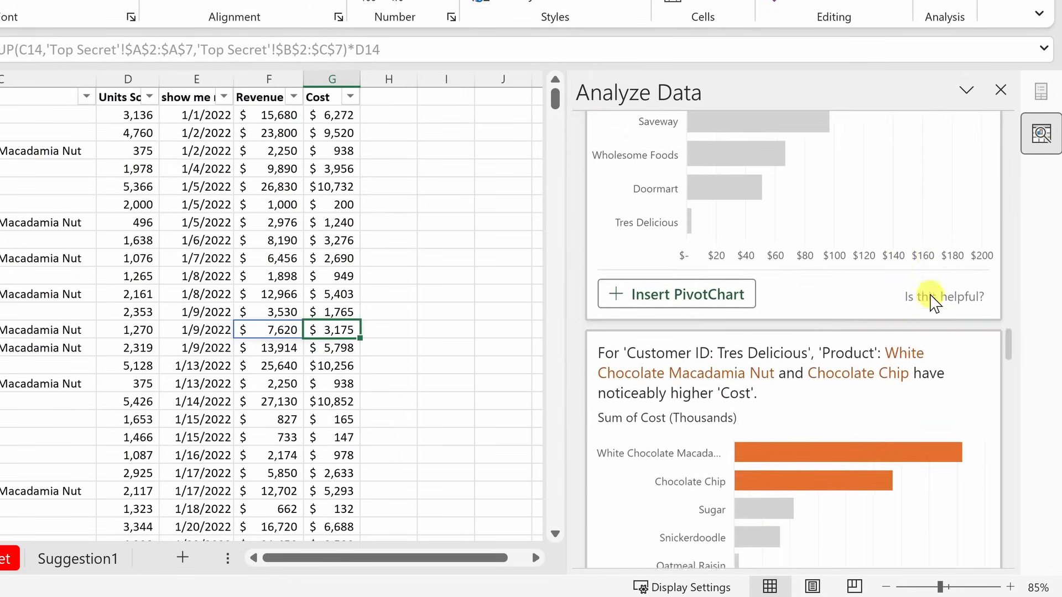
scroll("down", 3)
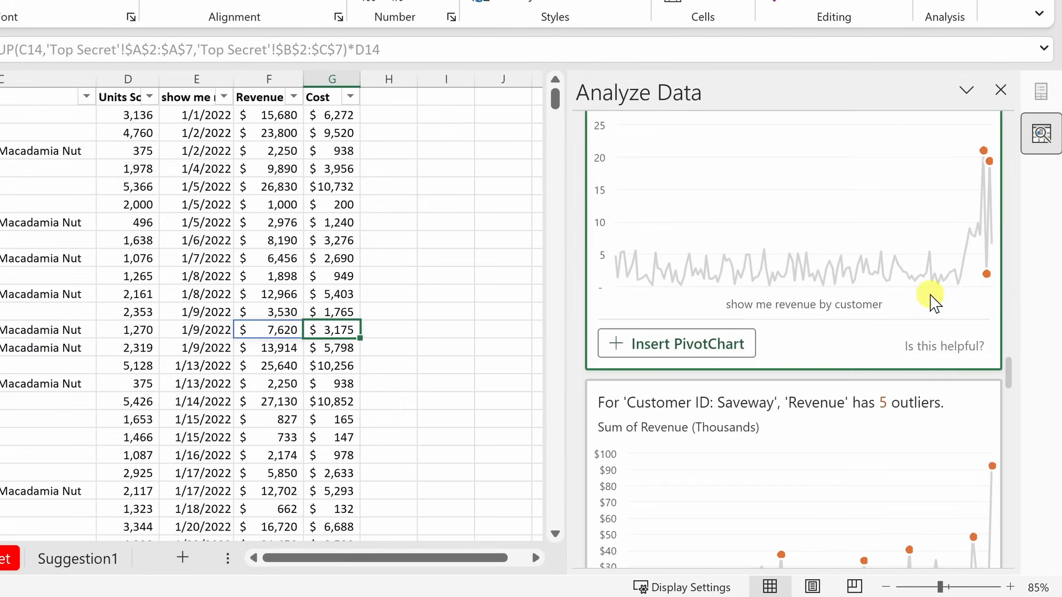